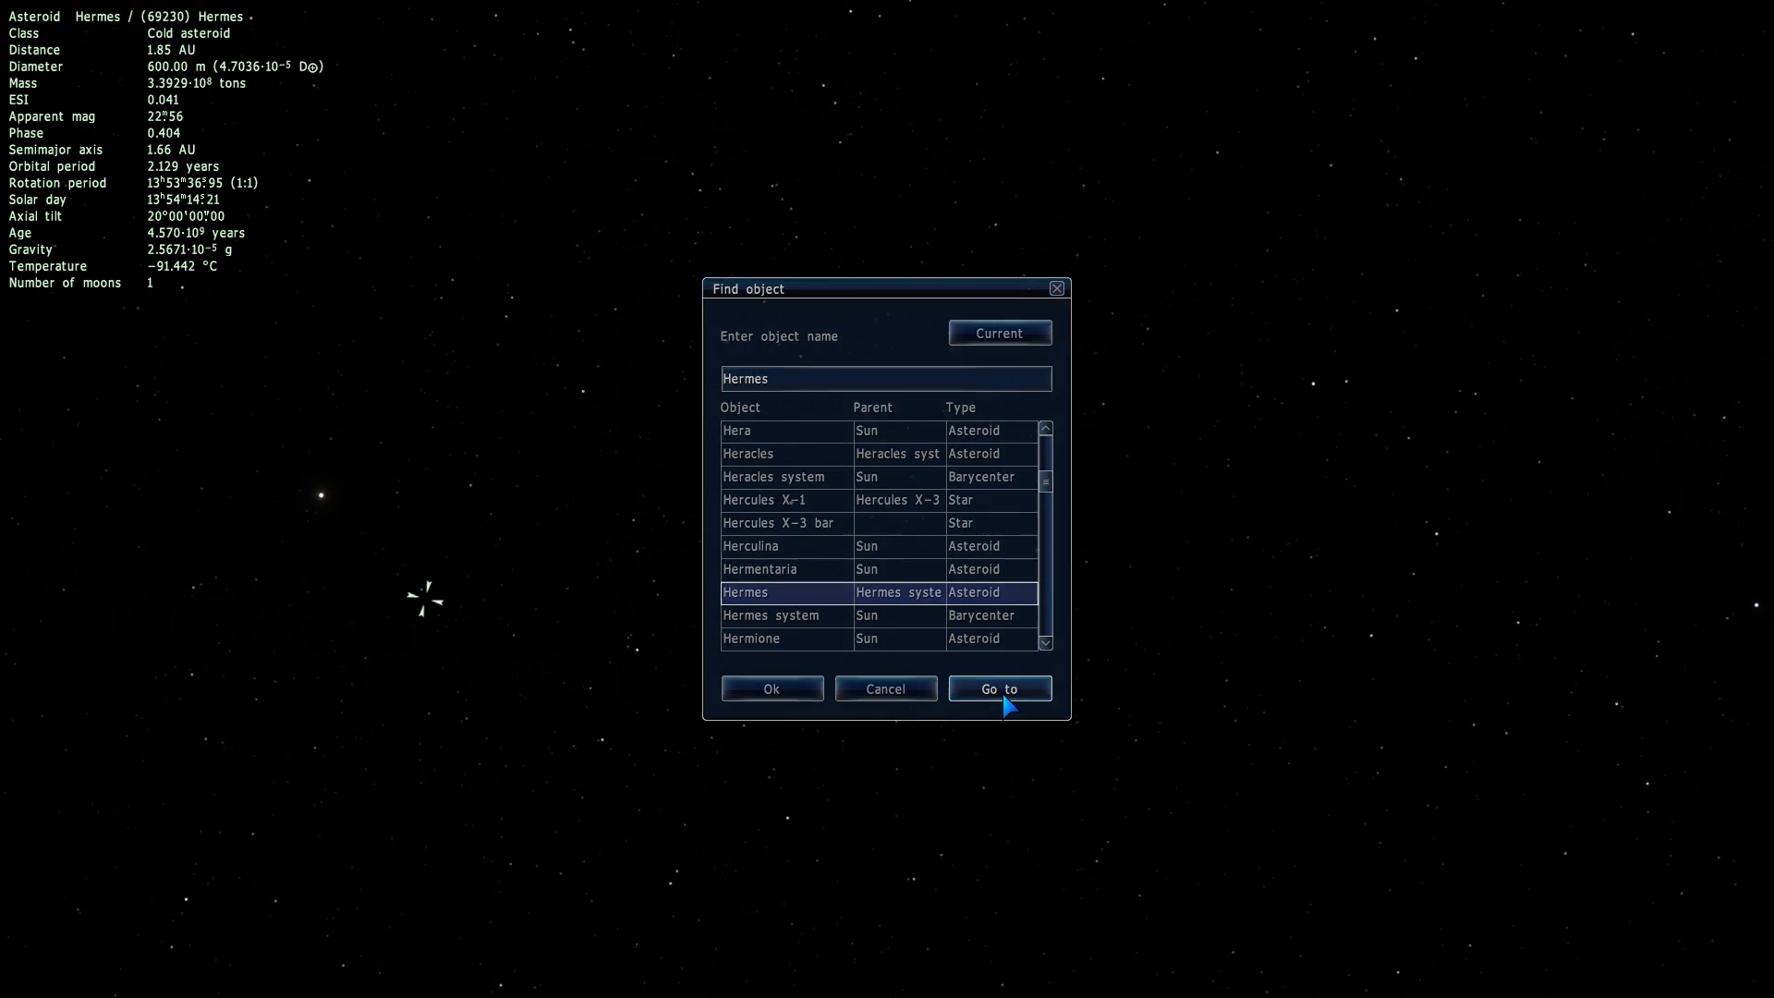
# Fly to the asteroid Hermes using Go to in the object search.
pyautogui.click(1000, 688)
pyautogui.write('Borasisi')
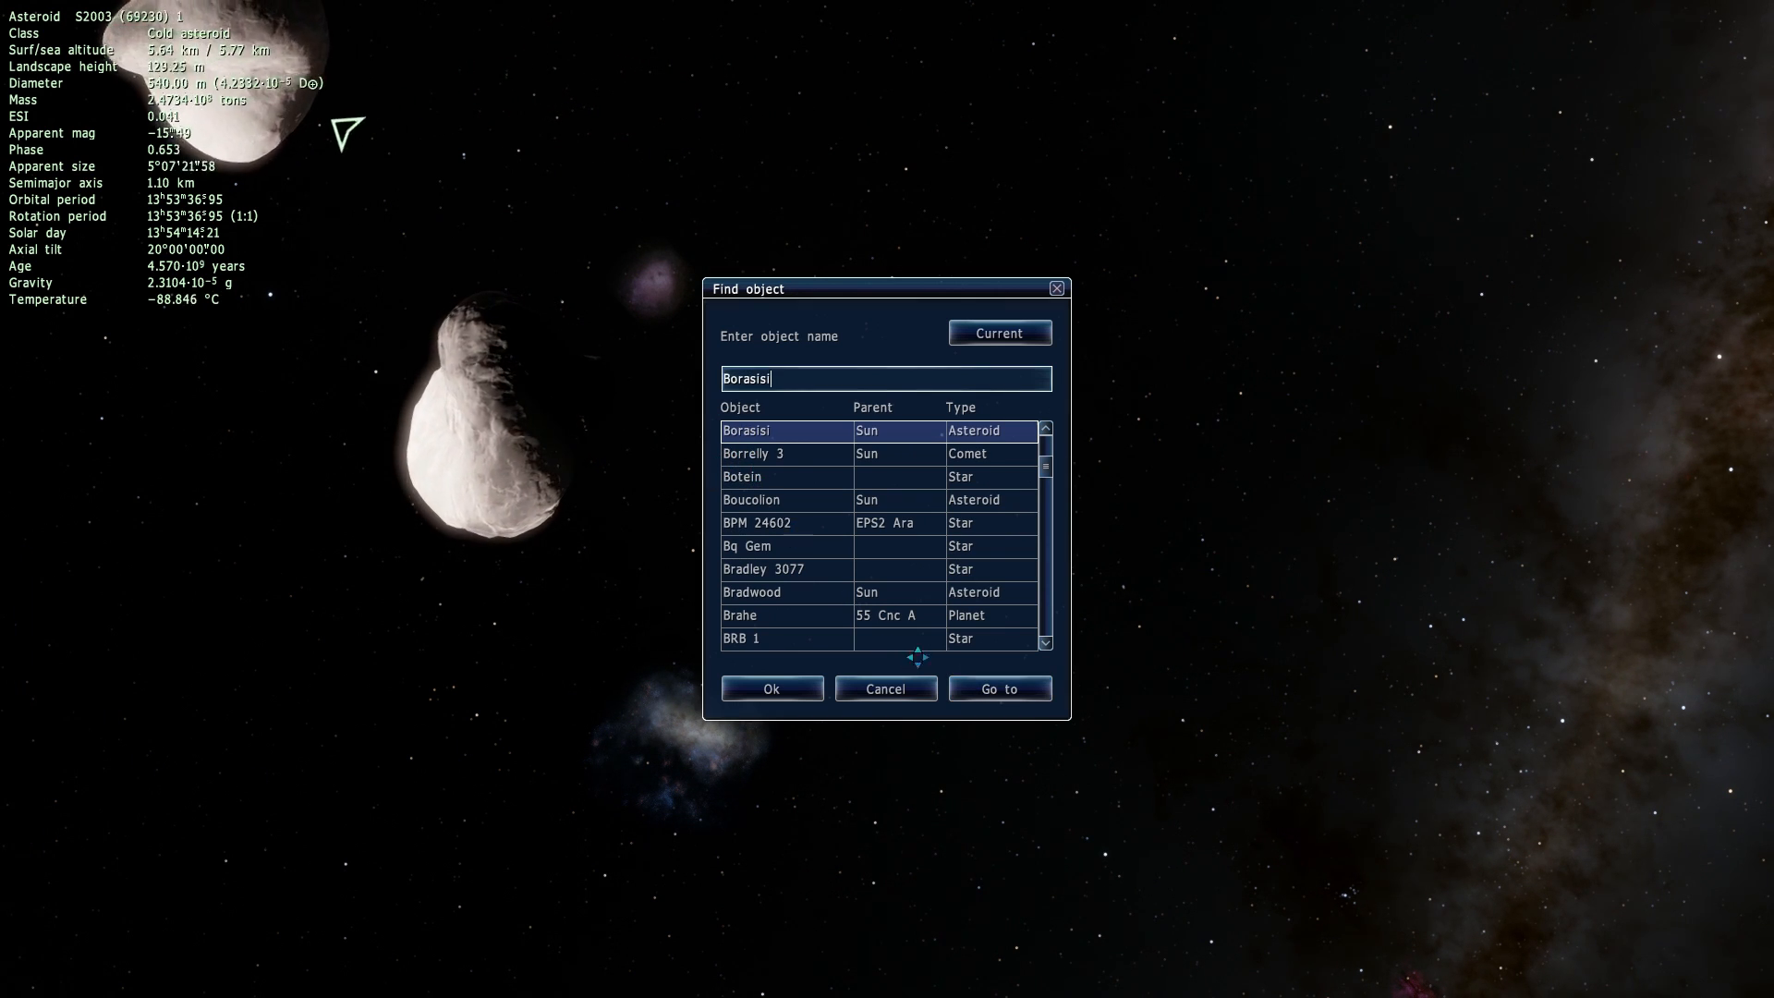
# Fly to Borasisi, then move on toward the asteroid Kalliope.
pyautogui.click(998, 687)
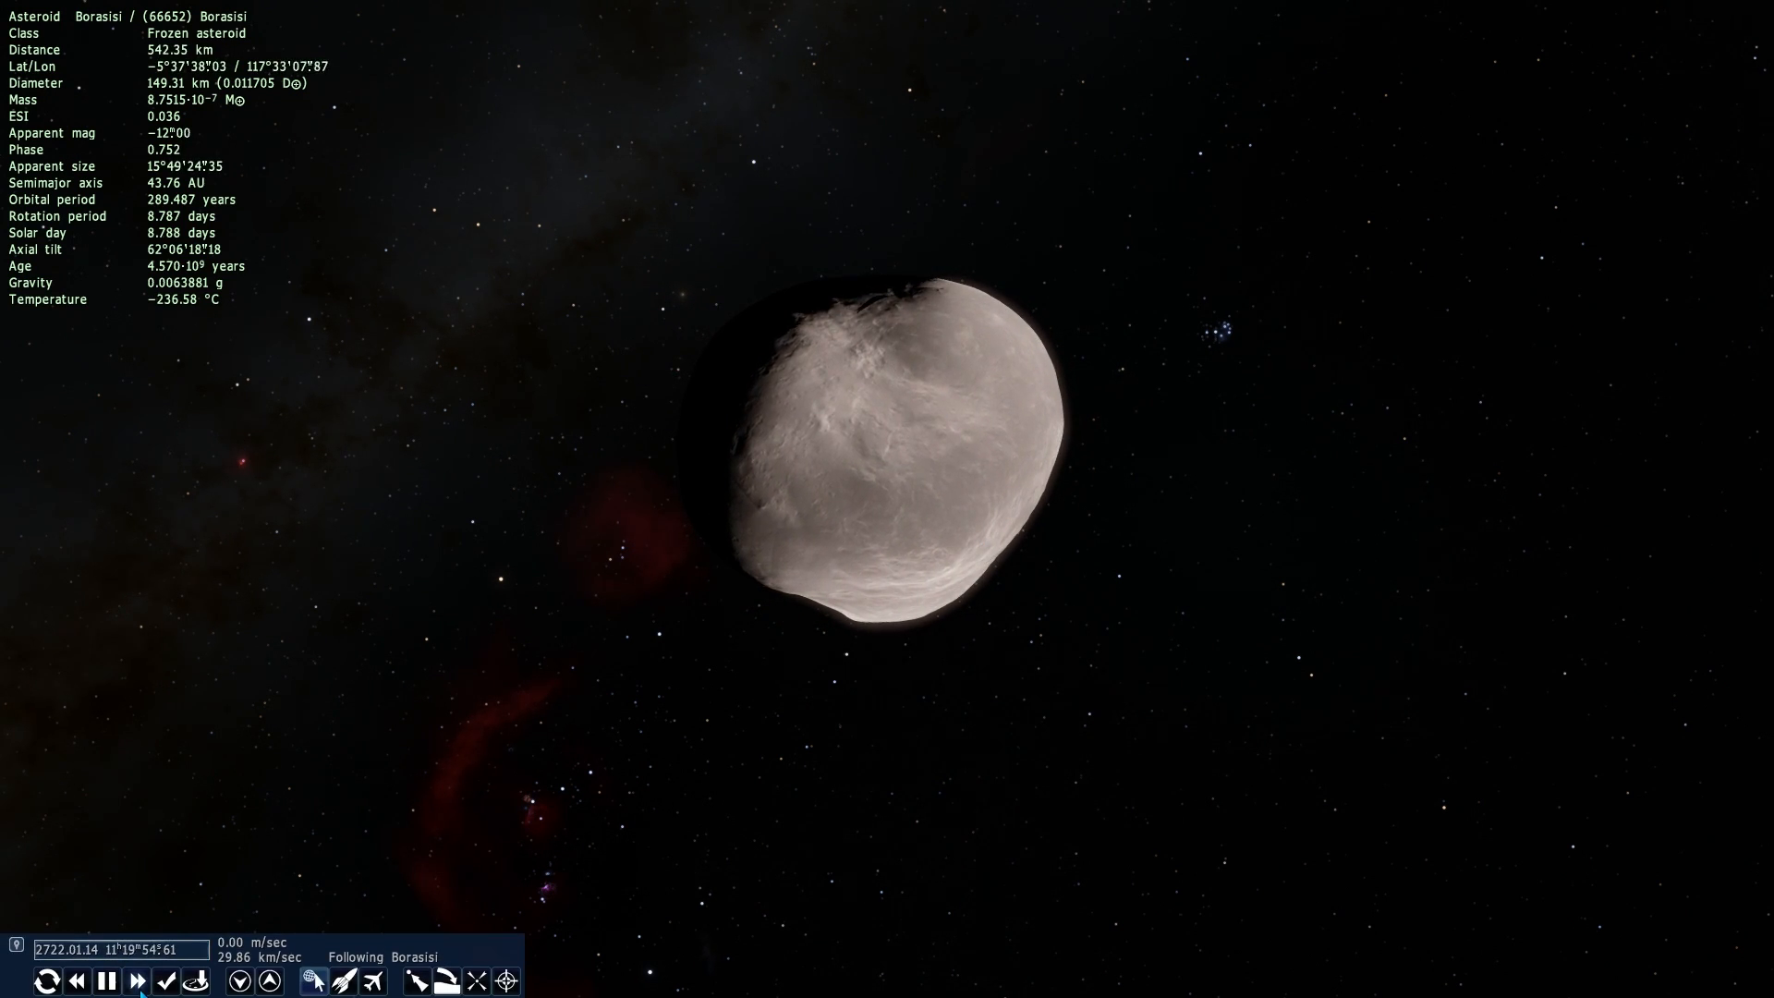
pyautogui.click(135, 982)
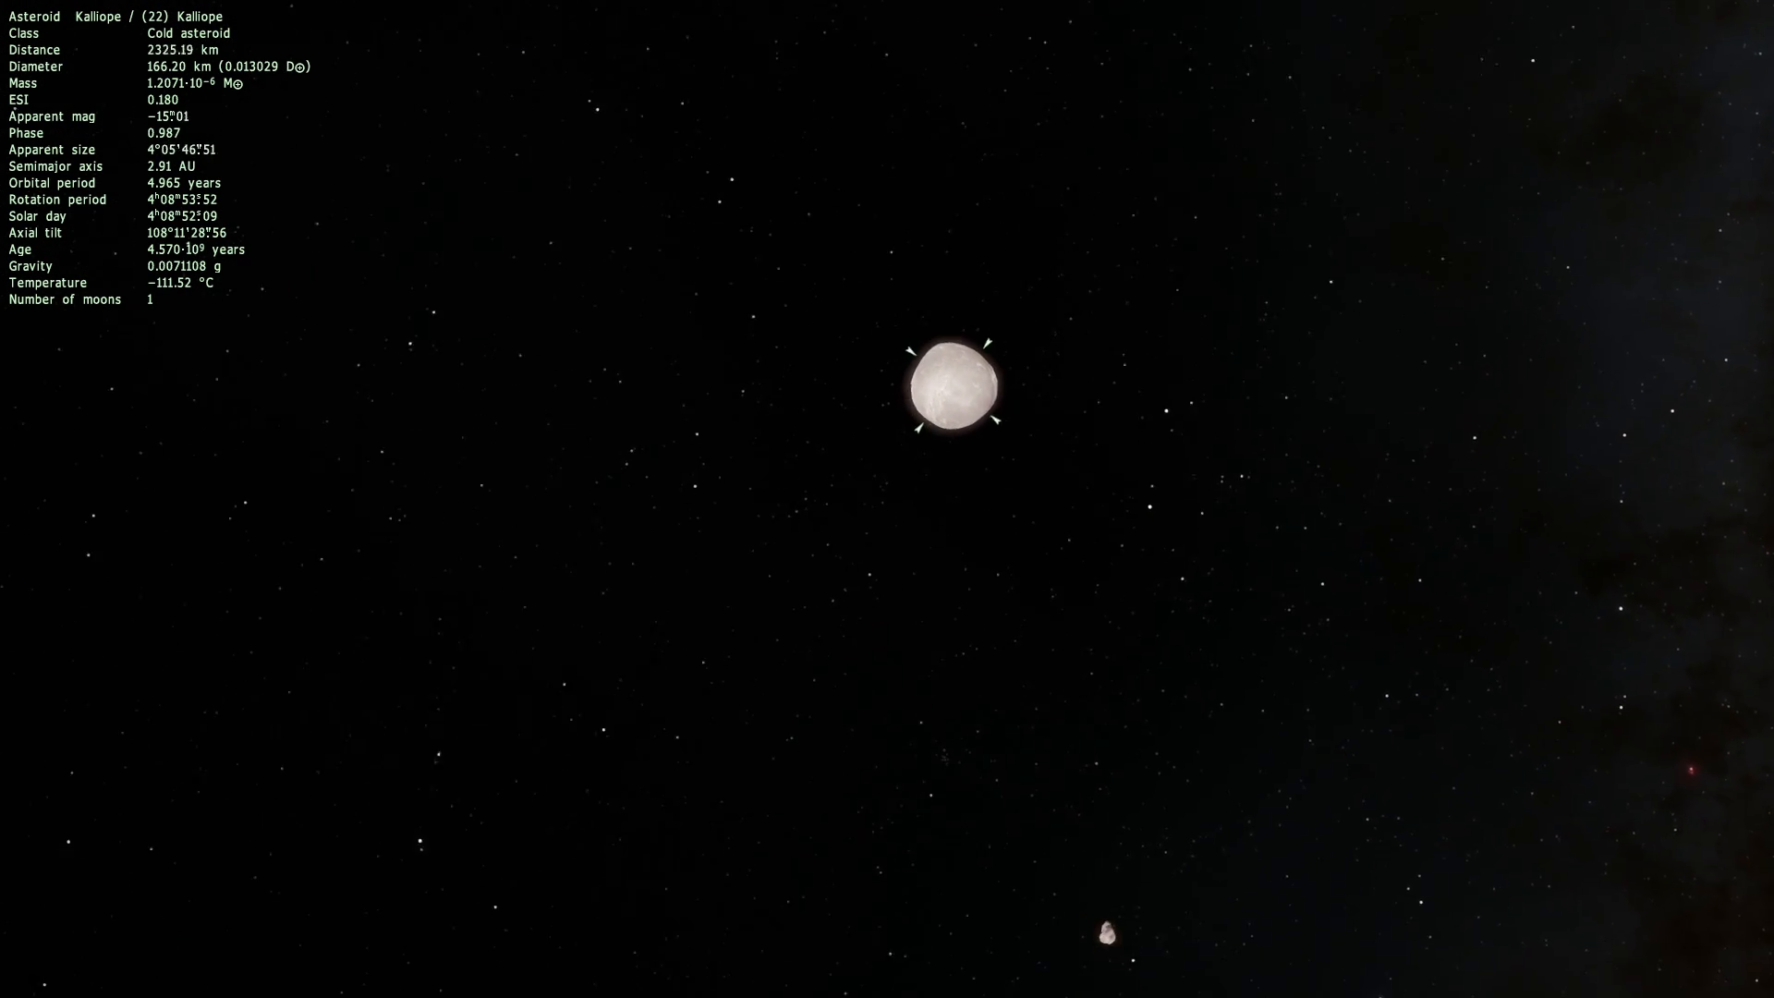
# Select Kalliope's small moon Linus to show its details.
pyautogui.scroll(-3)
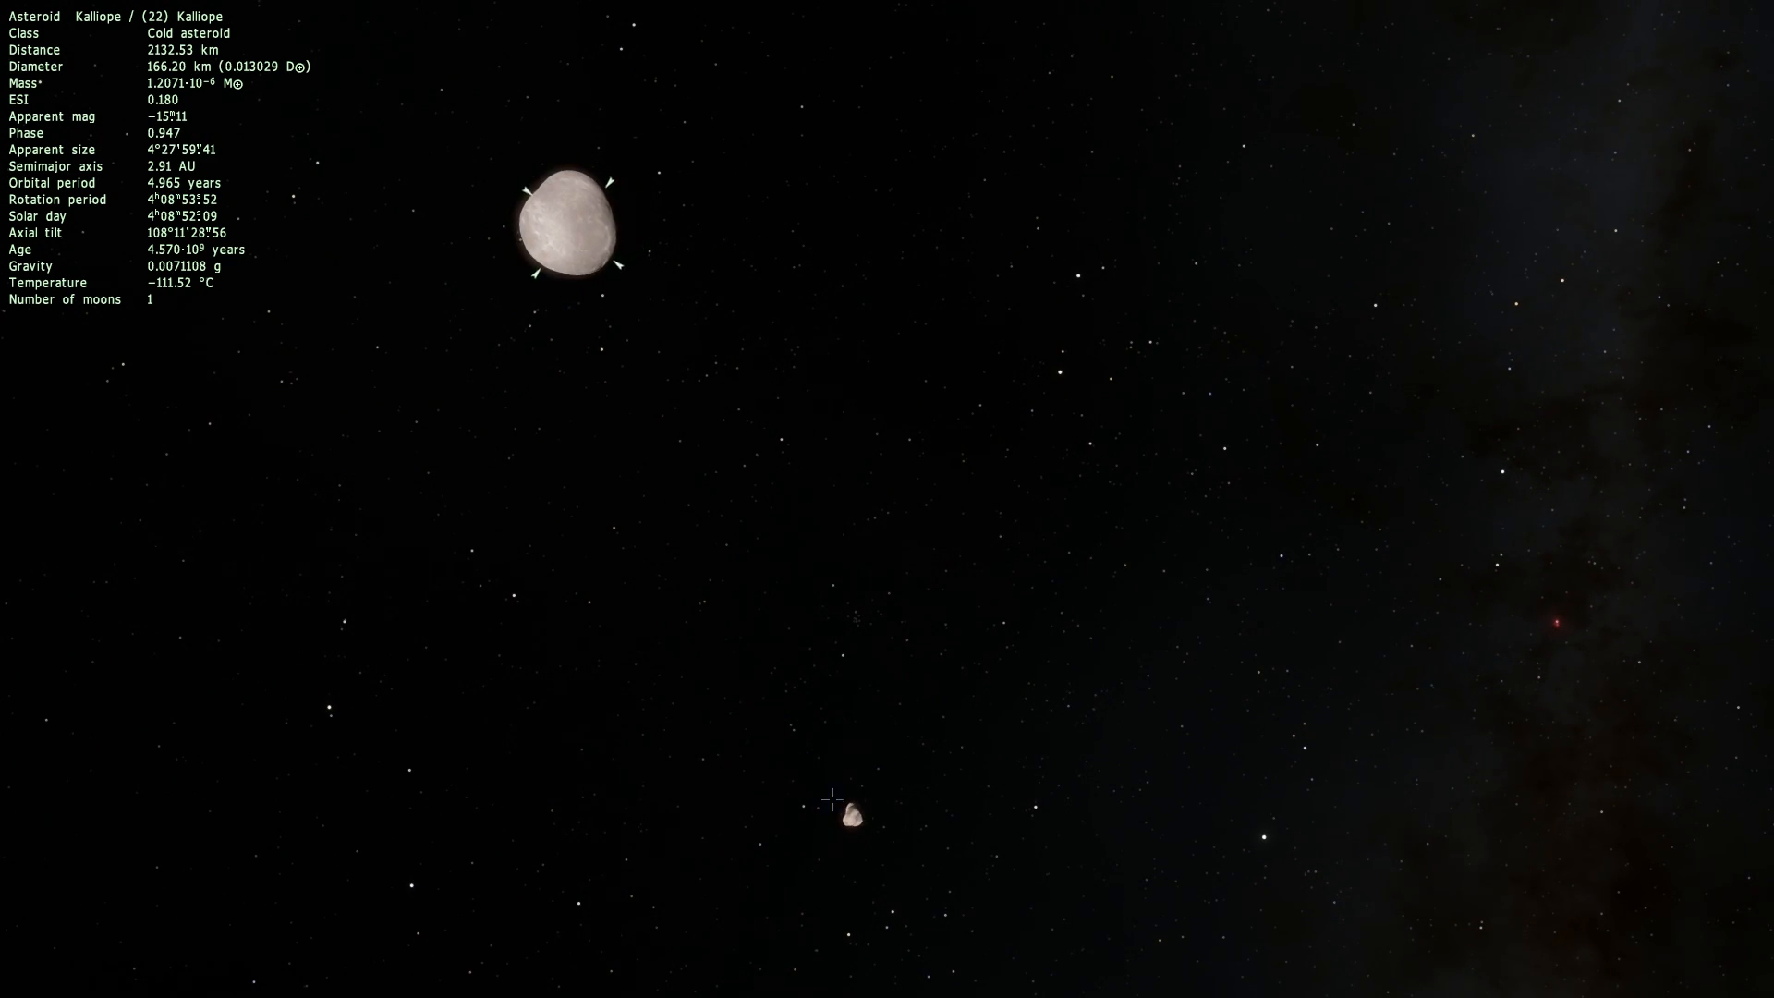
pyautogui.click(851, 812)
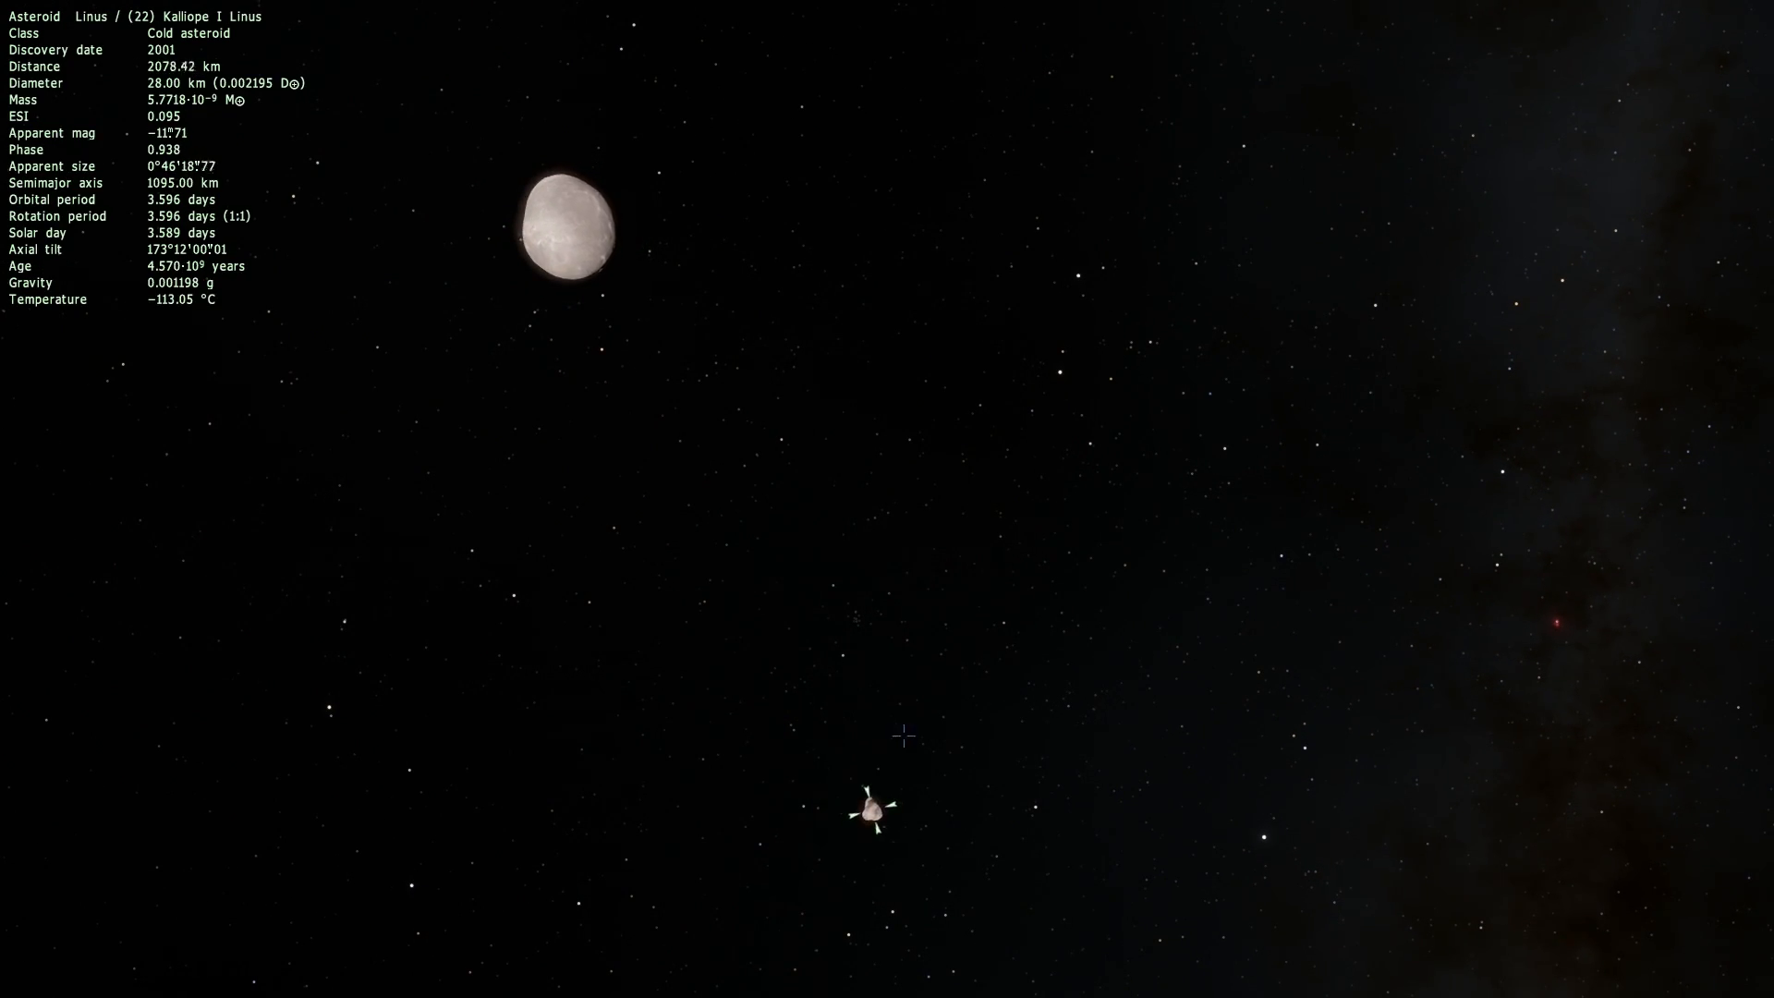
pyautogui.scroll(3)
pyautogui.write('borasisi')
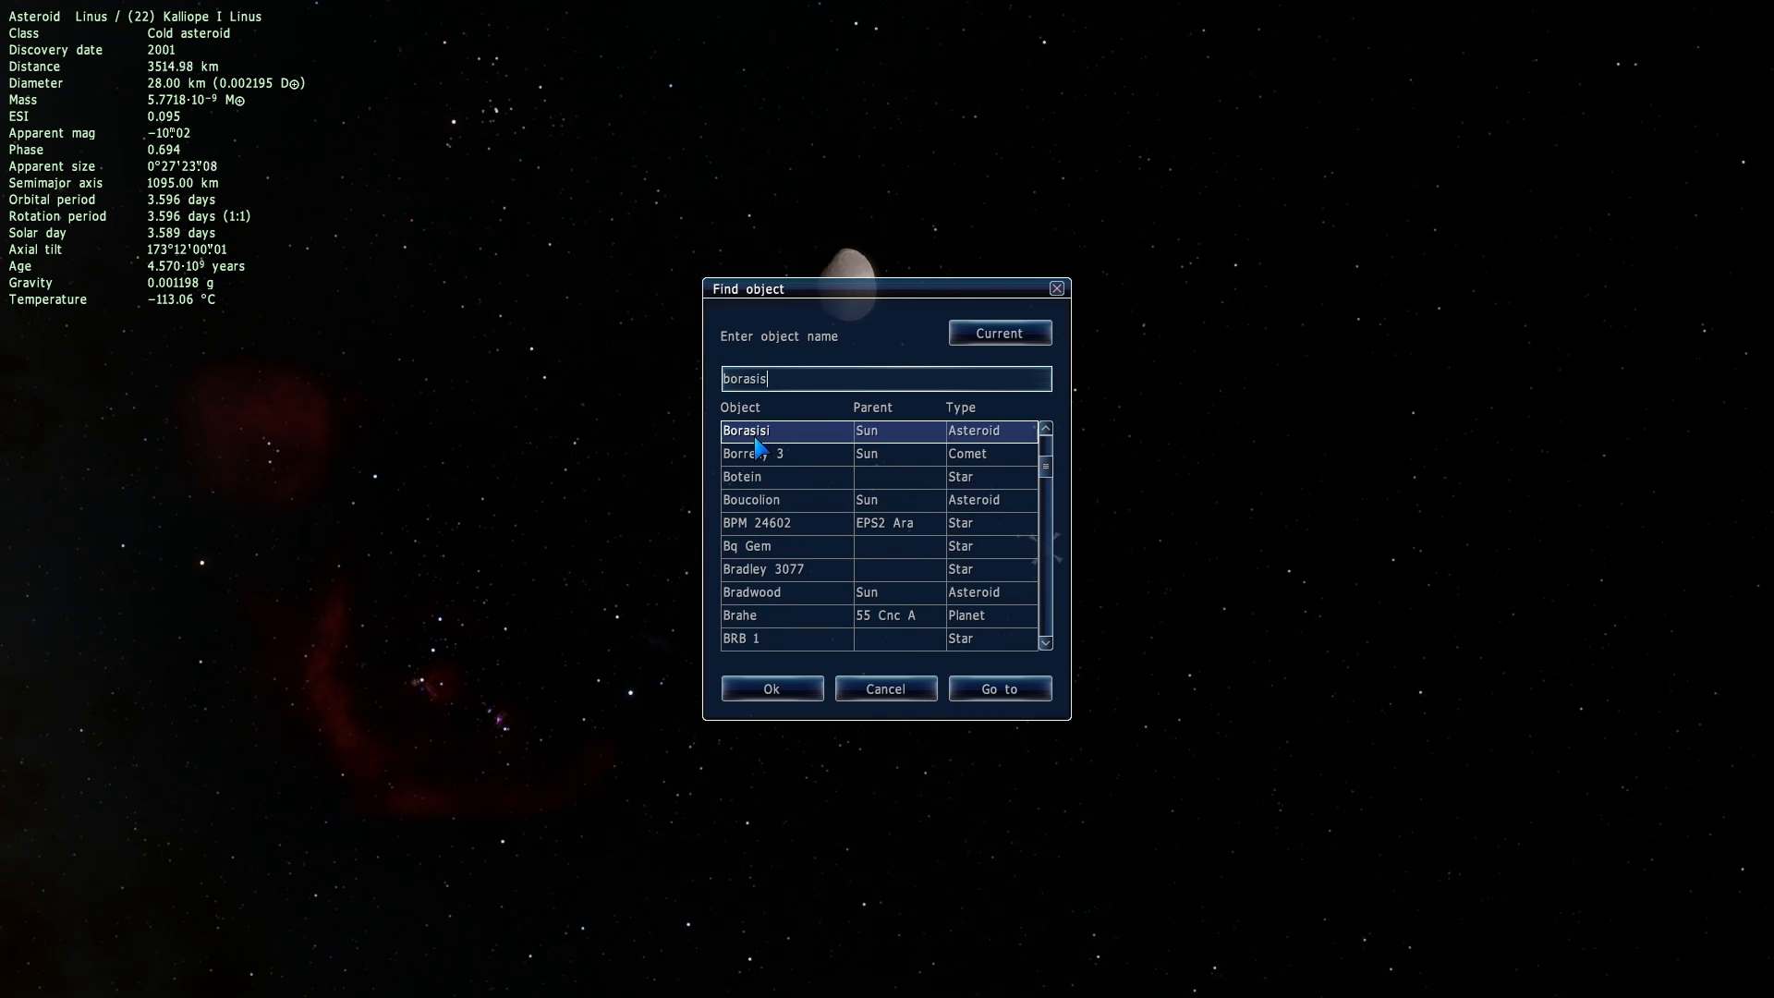
# Fly back to the asteroid Borasisi and pull the view back slightly.
pyautogui.click(998, 688)
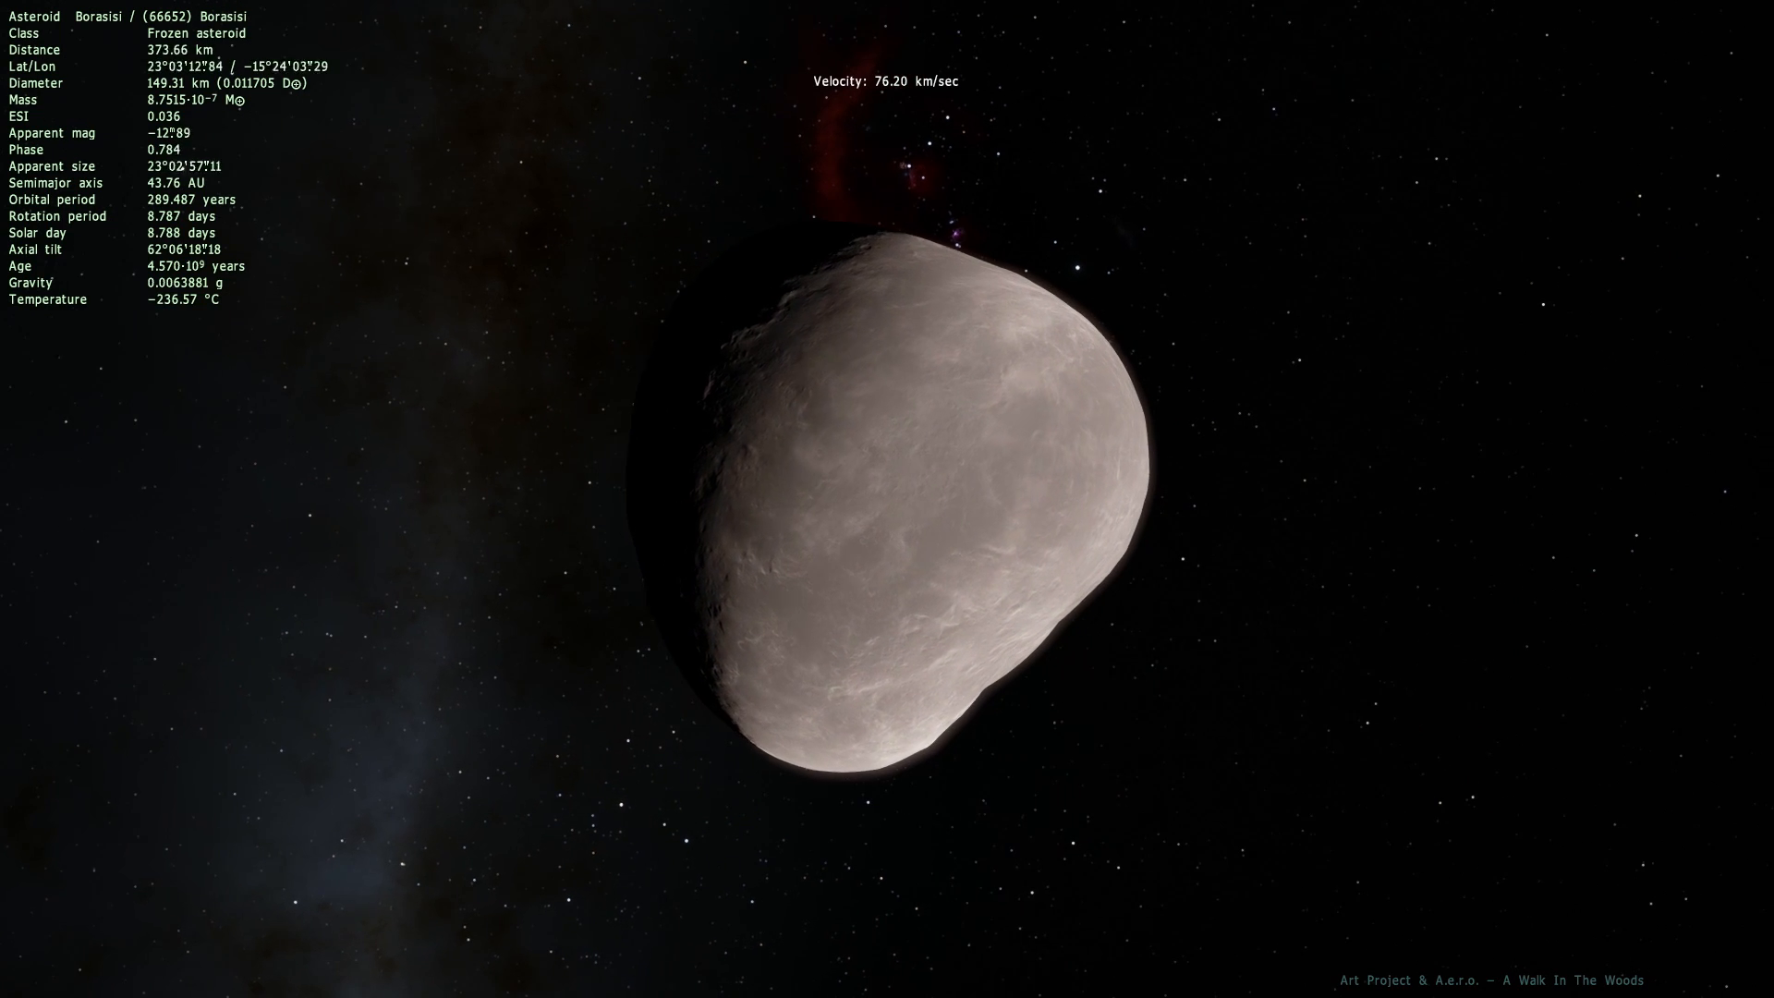
pyautogui.scroll(-3)
pyautogui.write('hermes')
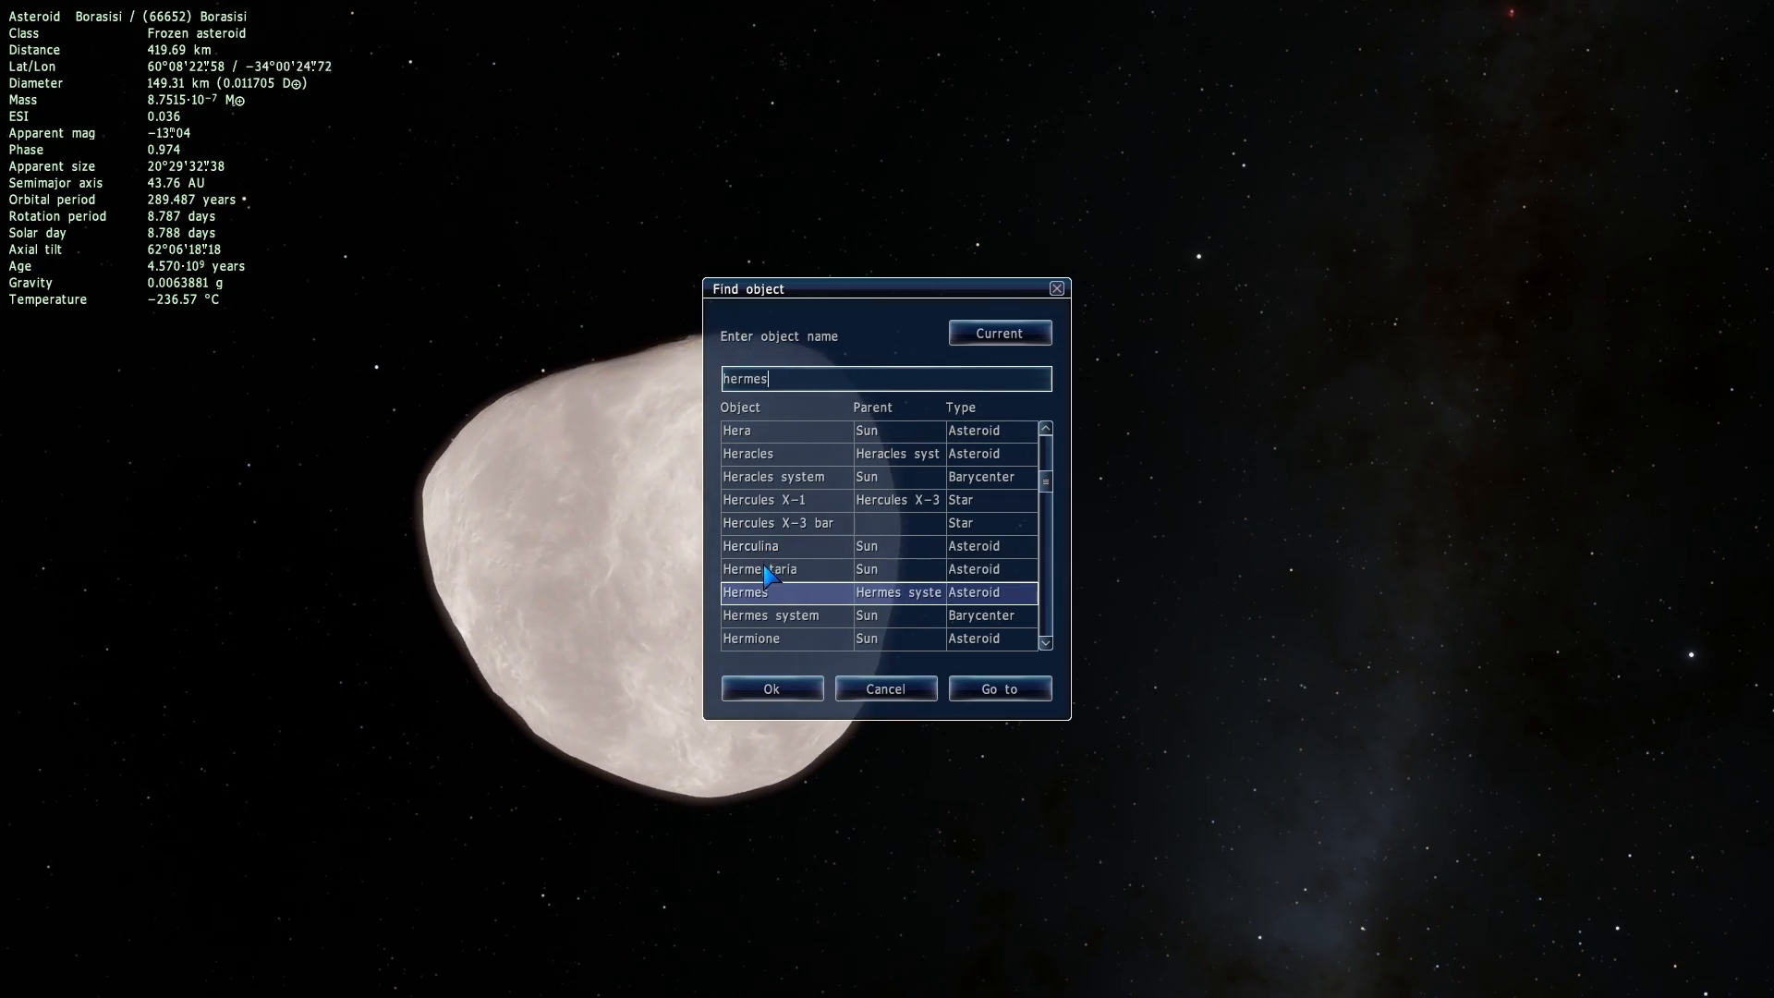
# Fly to the double asteroid Hermes and follow it up close.
pyautogui.click(998, 688)
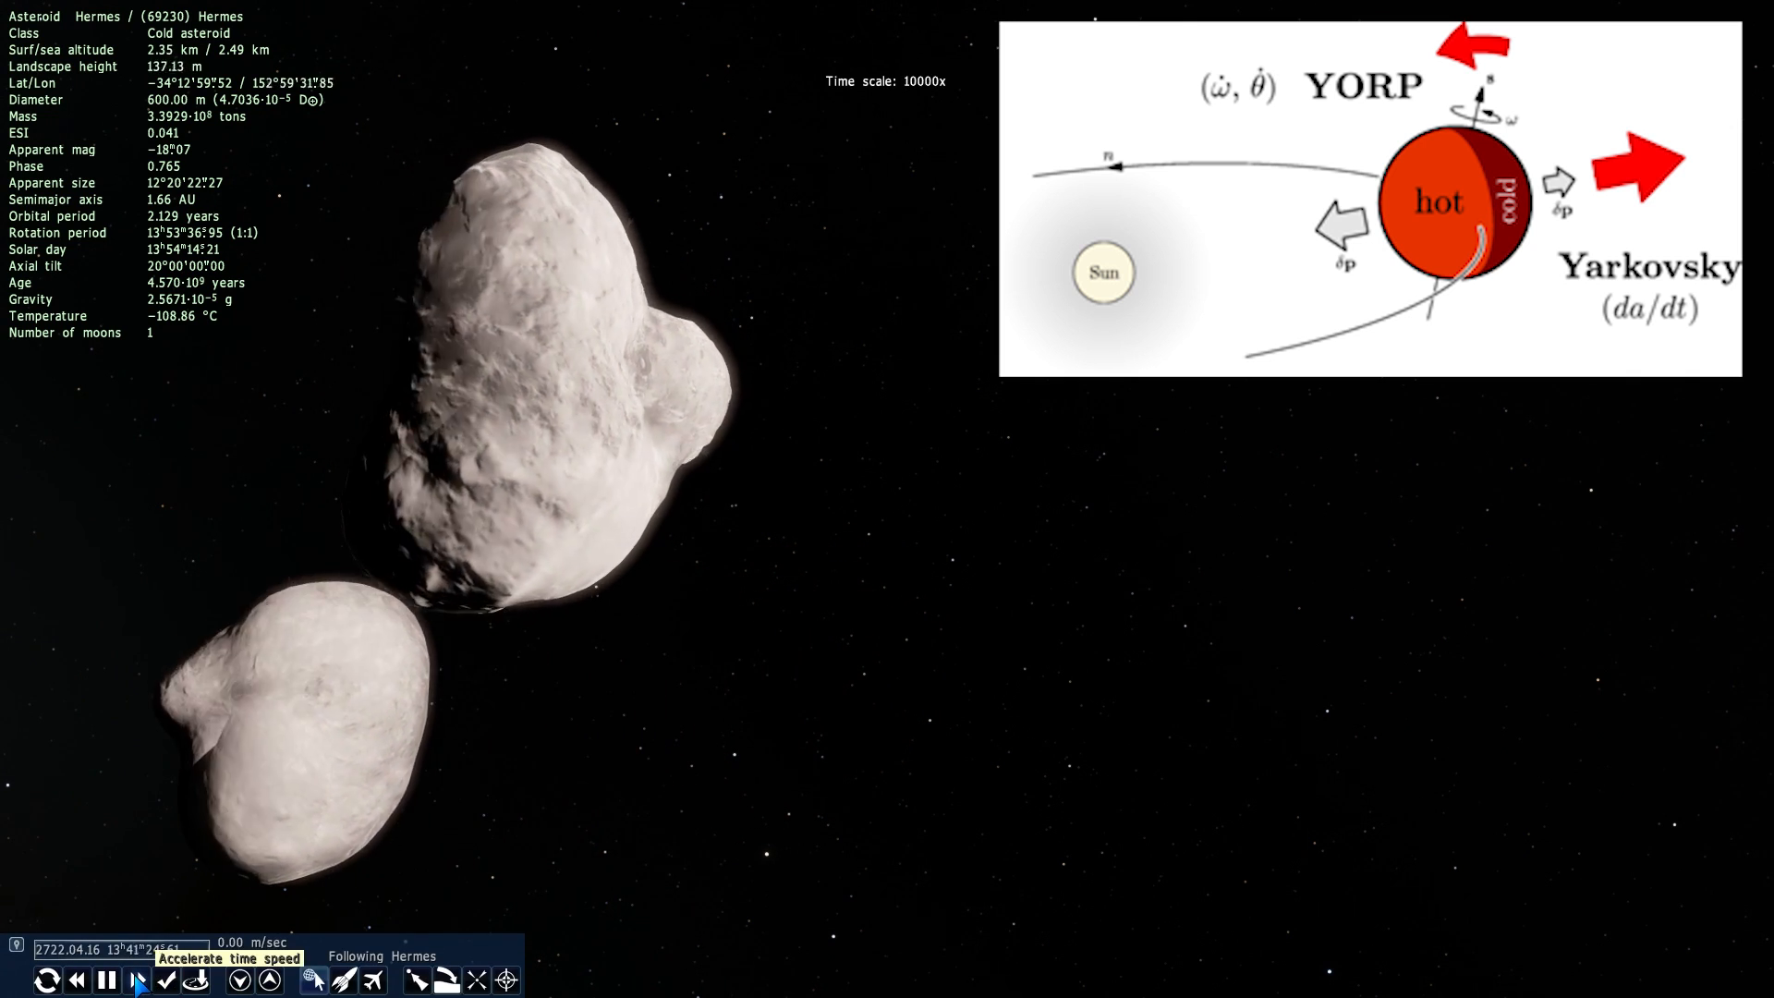
# Accelerate time so the two Hermes asteroids shift in their mutual orbit.
pyautogui.click(133, 979)
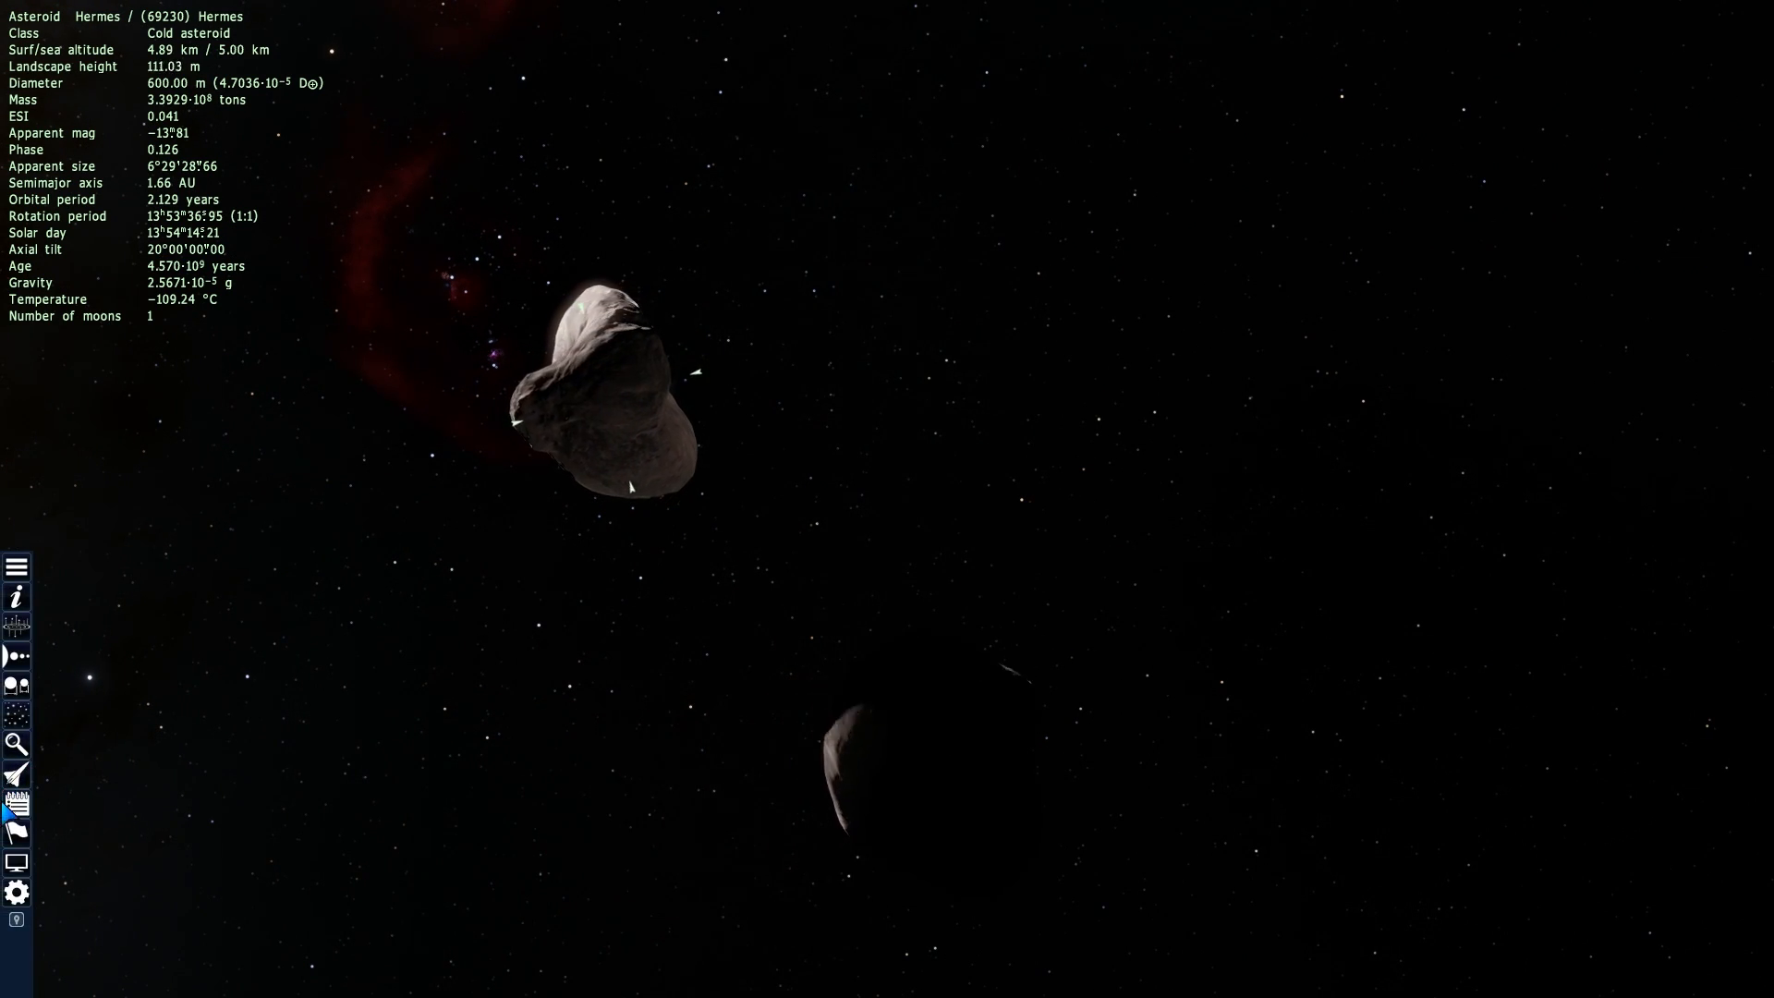
# Search for Borasisi, fly to it and orbit around to view another side.
pyautogui.click(16, 745)
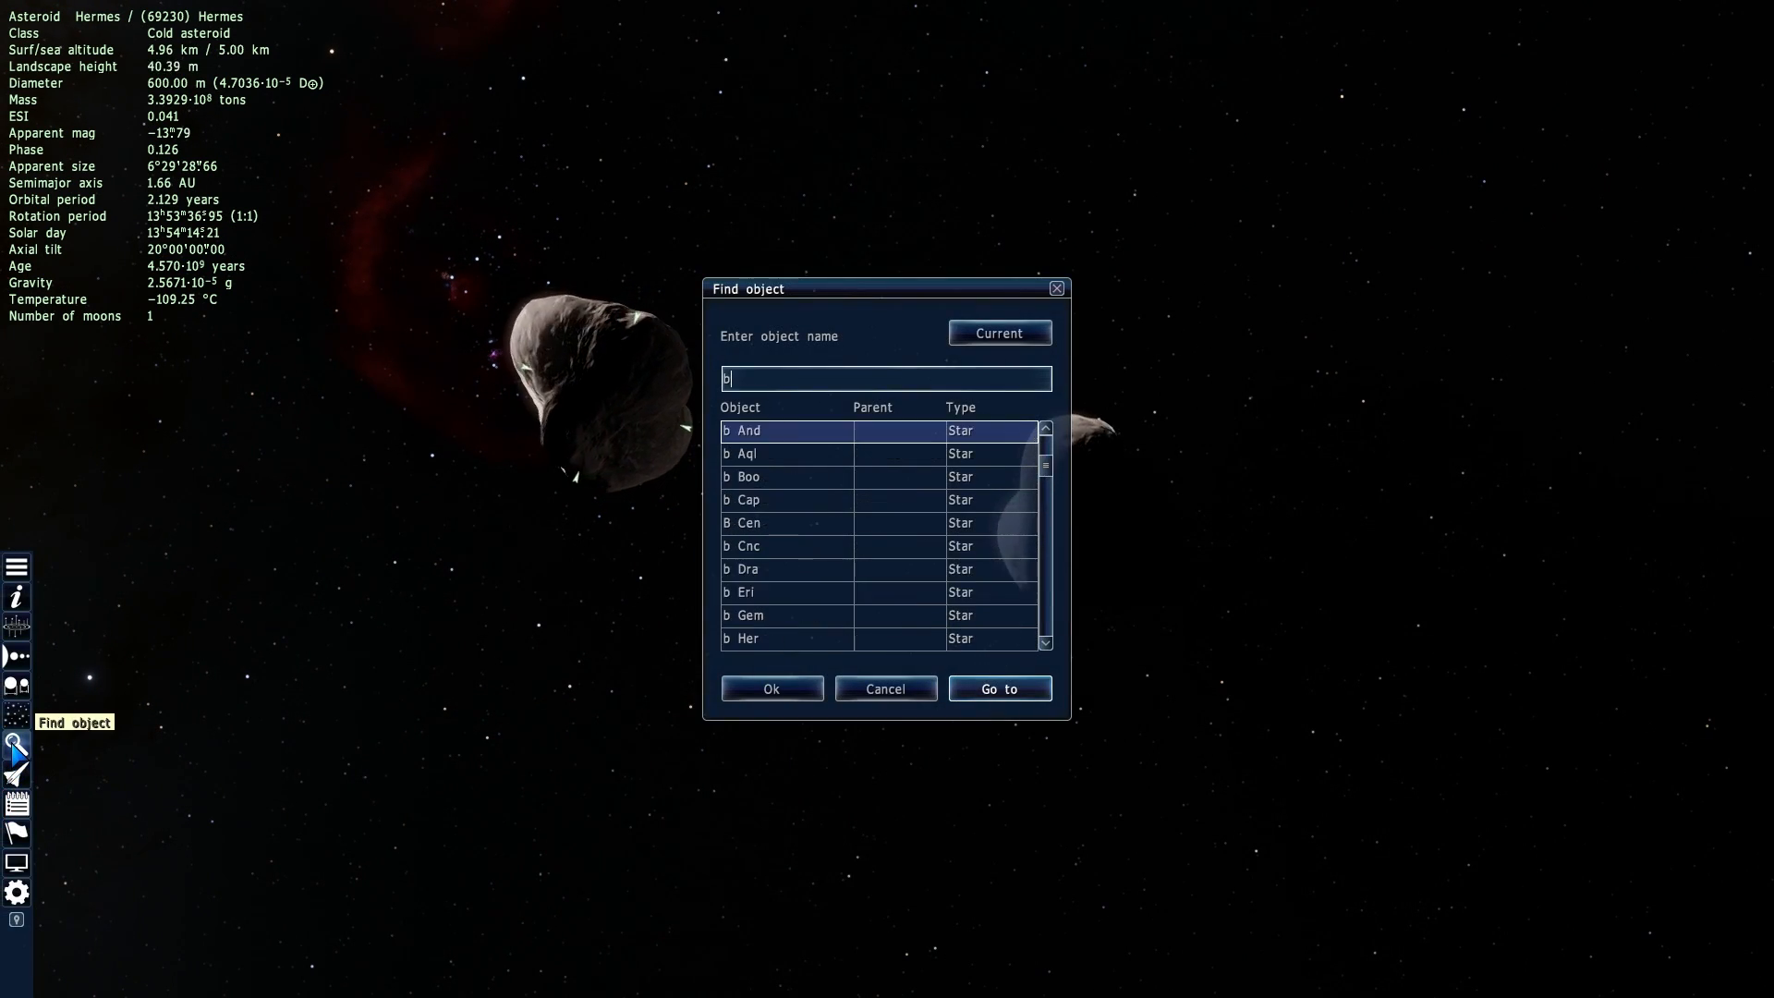
pyautogui.click(998, 687)
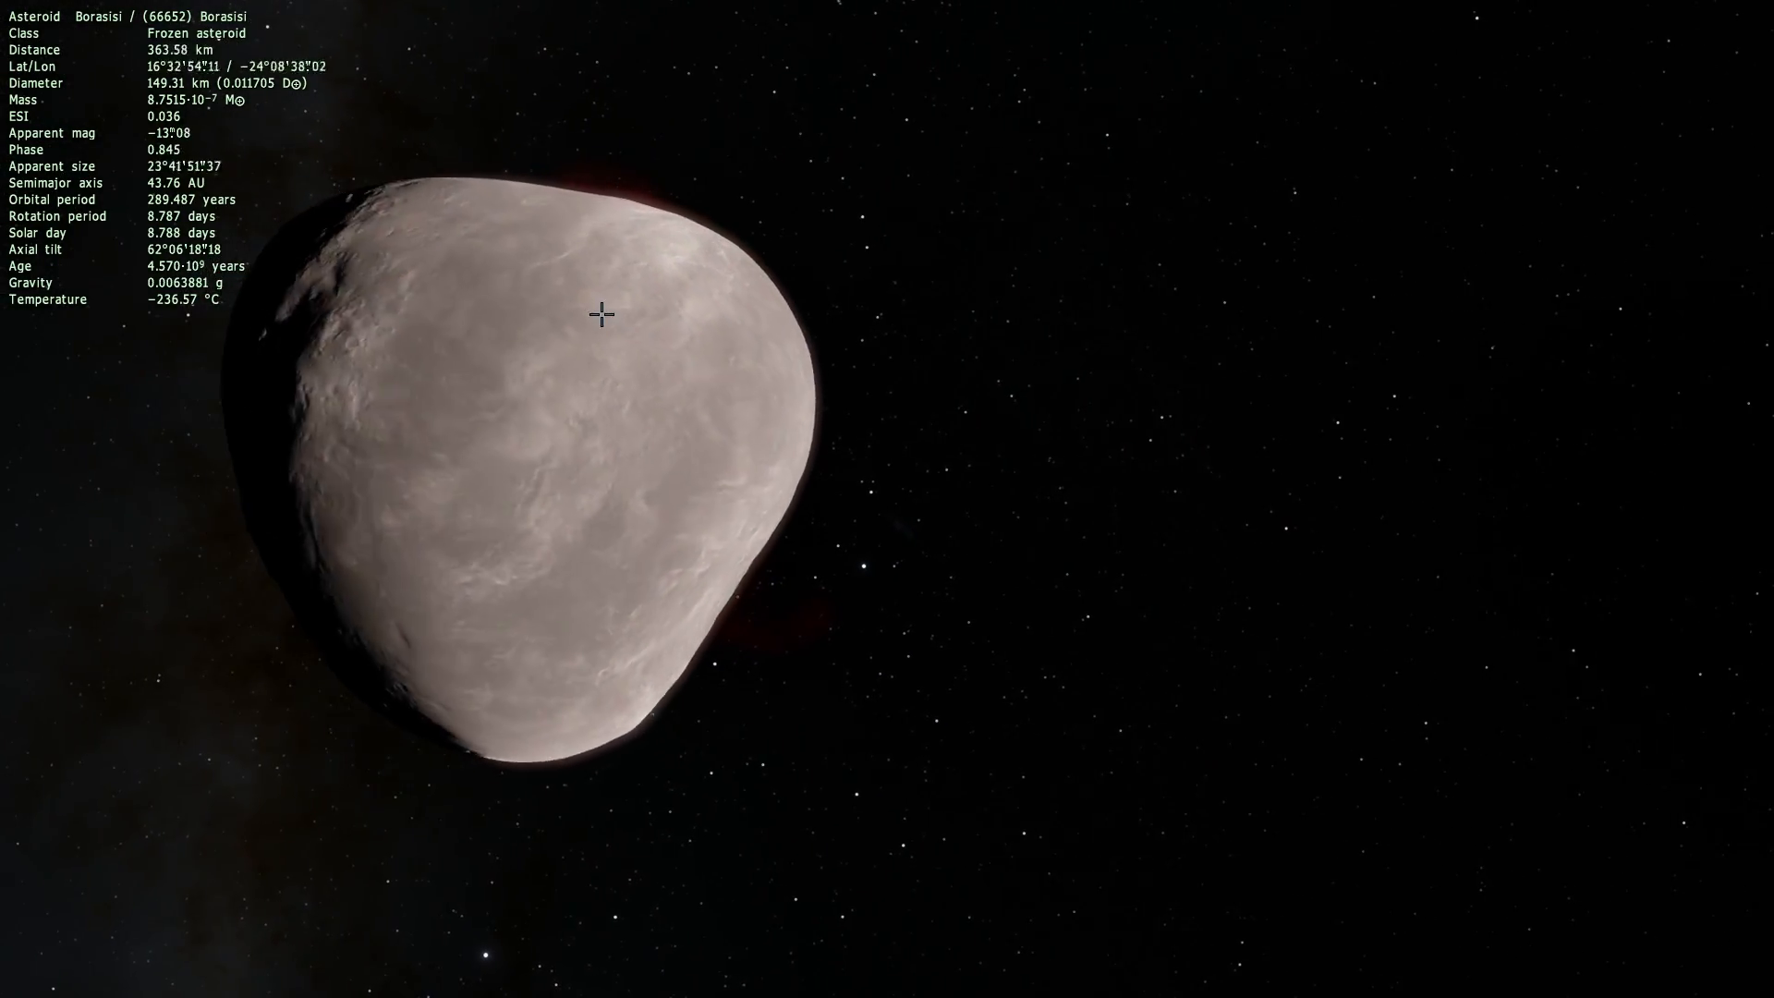
pyautogui.moveTo(602, 312); pyautogui.dragTo(673, 320)
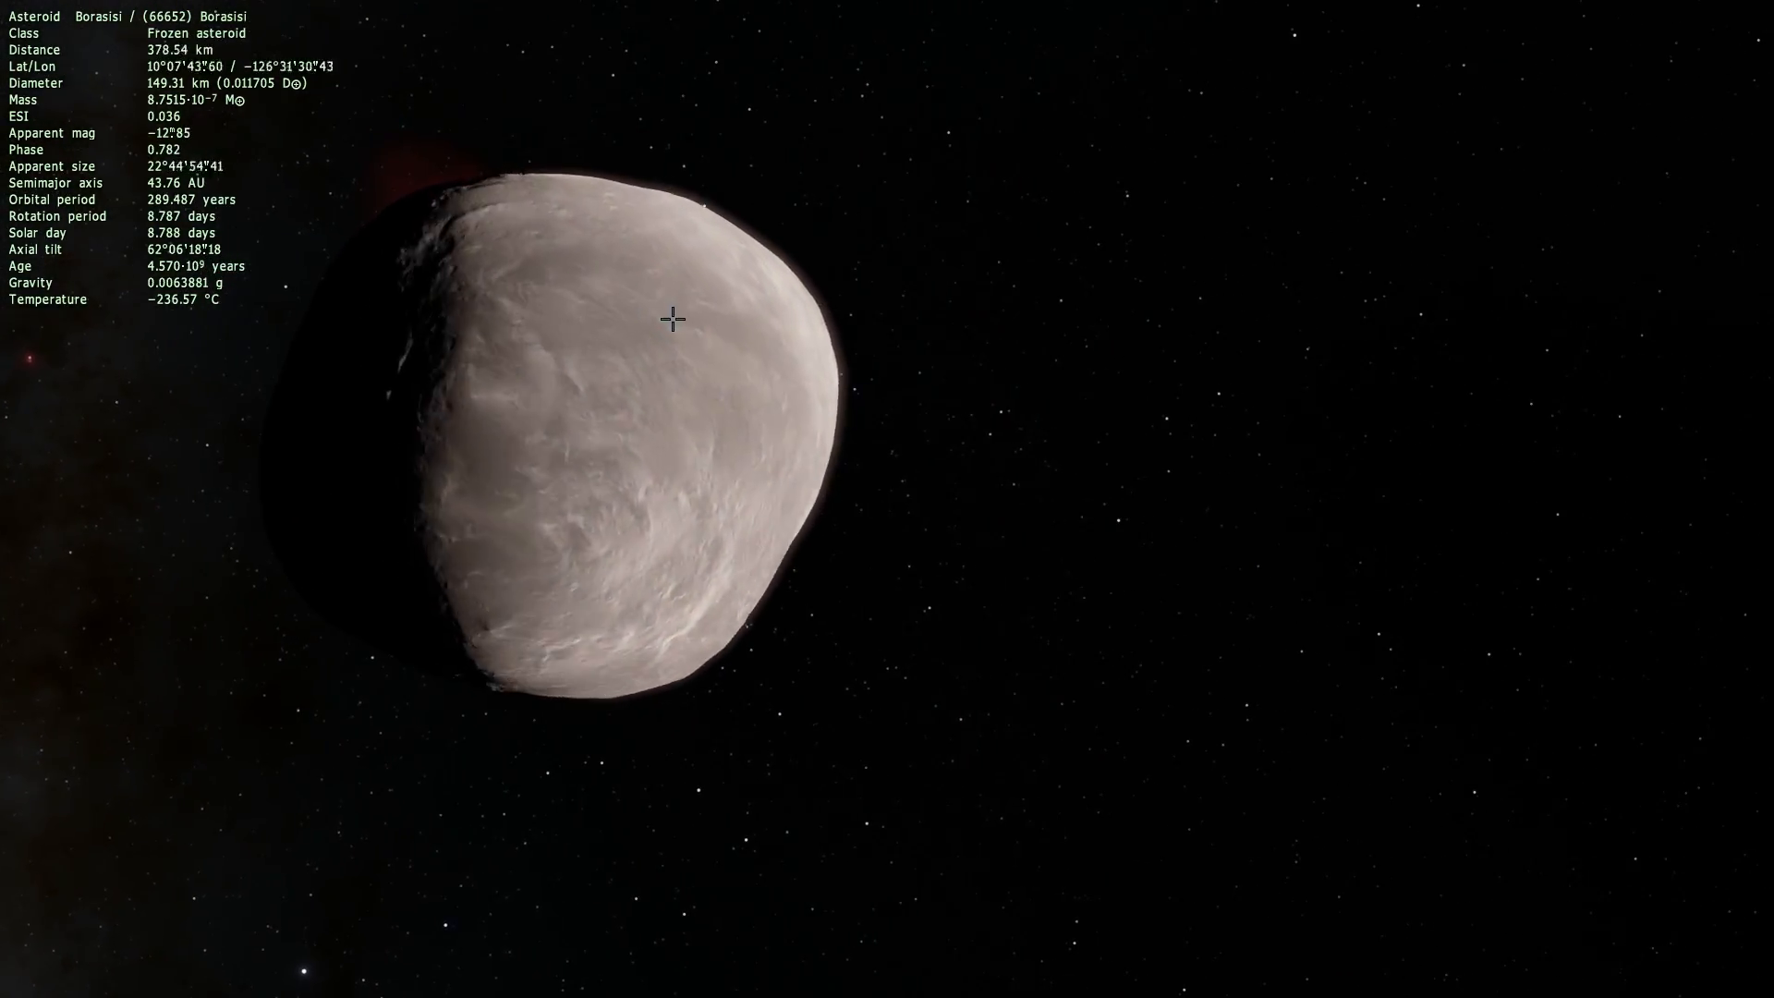
pyautogui.moveTo(673, 320); pyautogui.dragTo(697, 316)
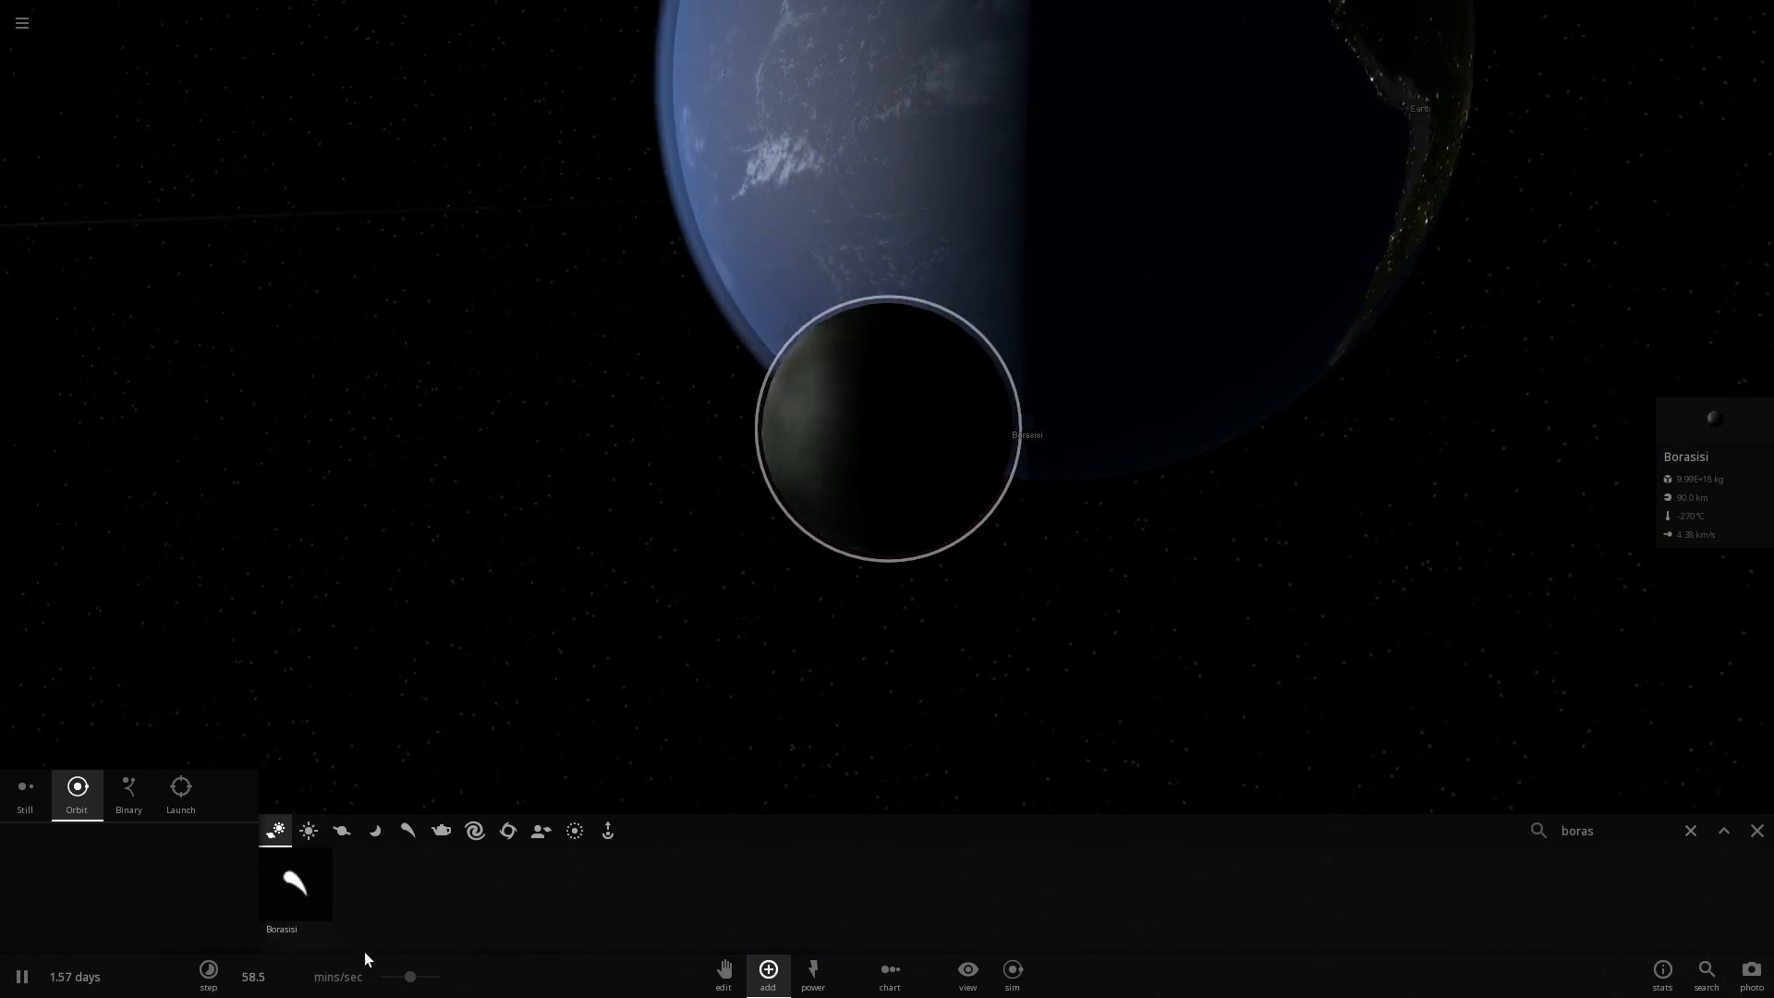
# Slow the Universe Sandbox simulation speed while Borasisi orbits Earth.
pyautogui.click(209, 976)
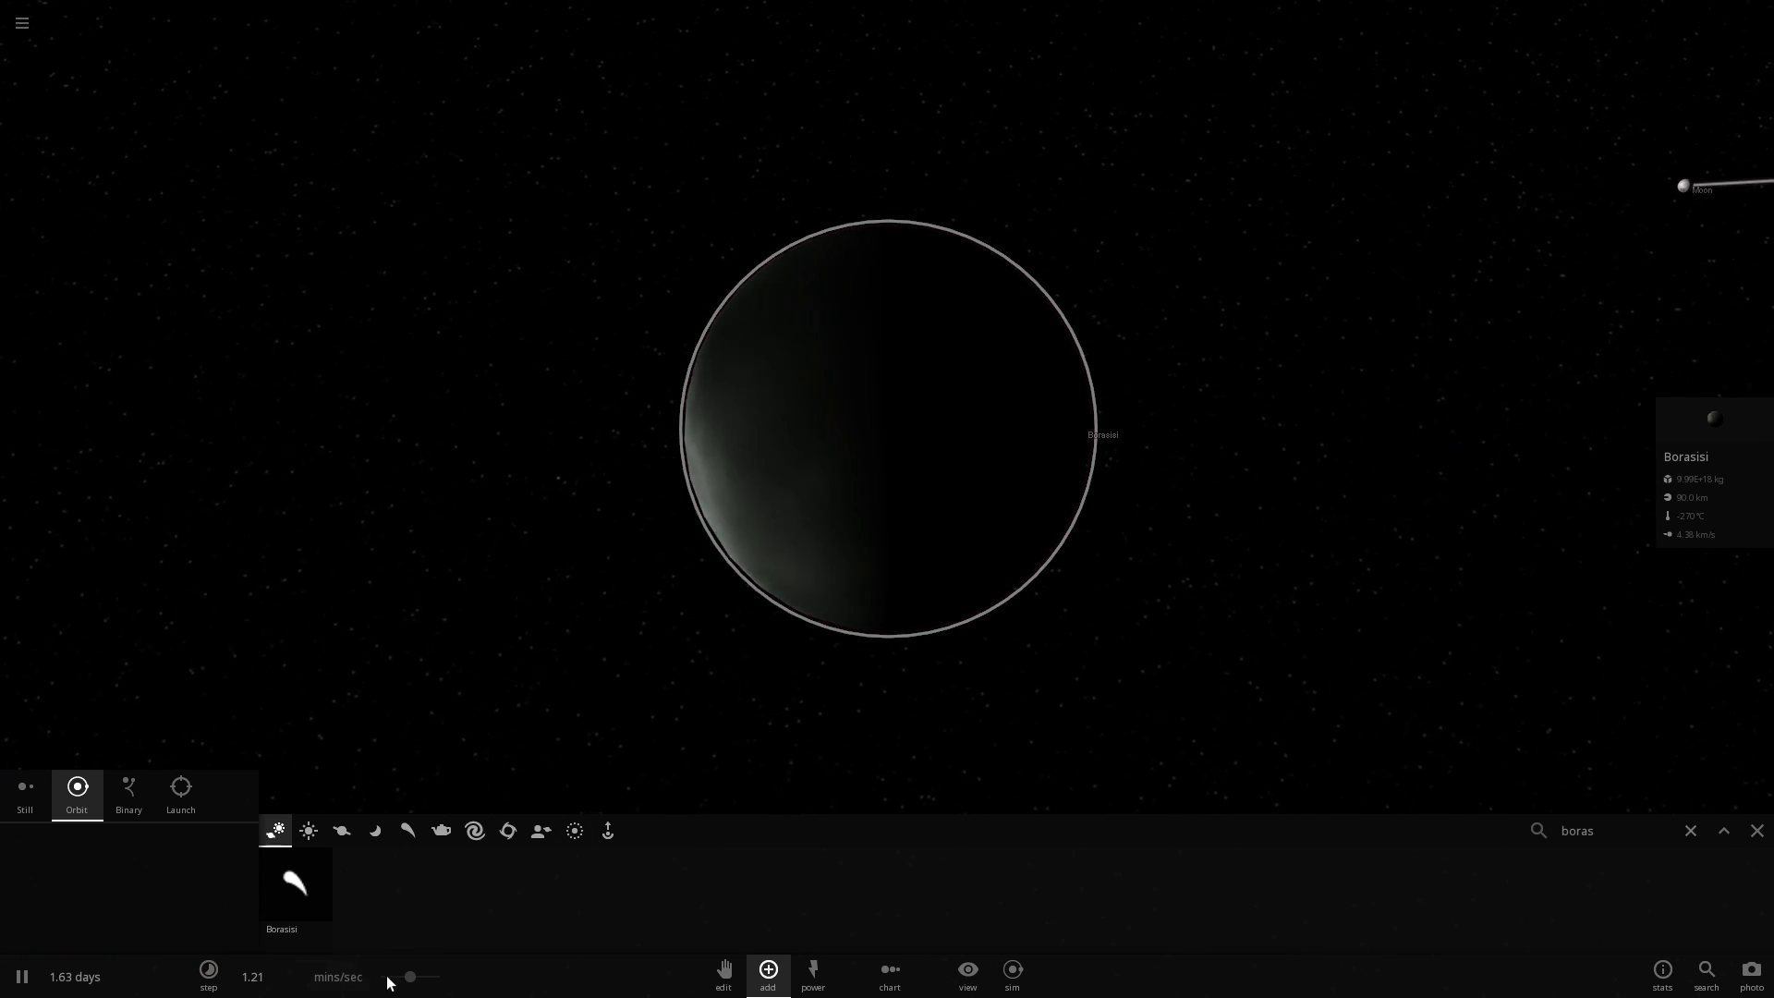
pyautogui.click(209, 976)
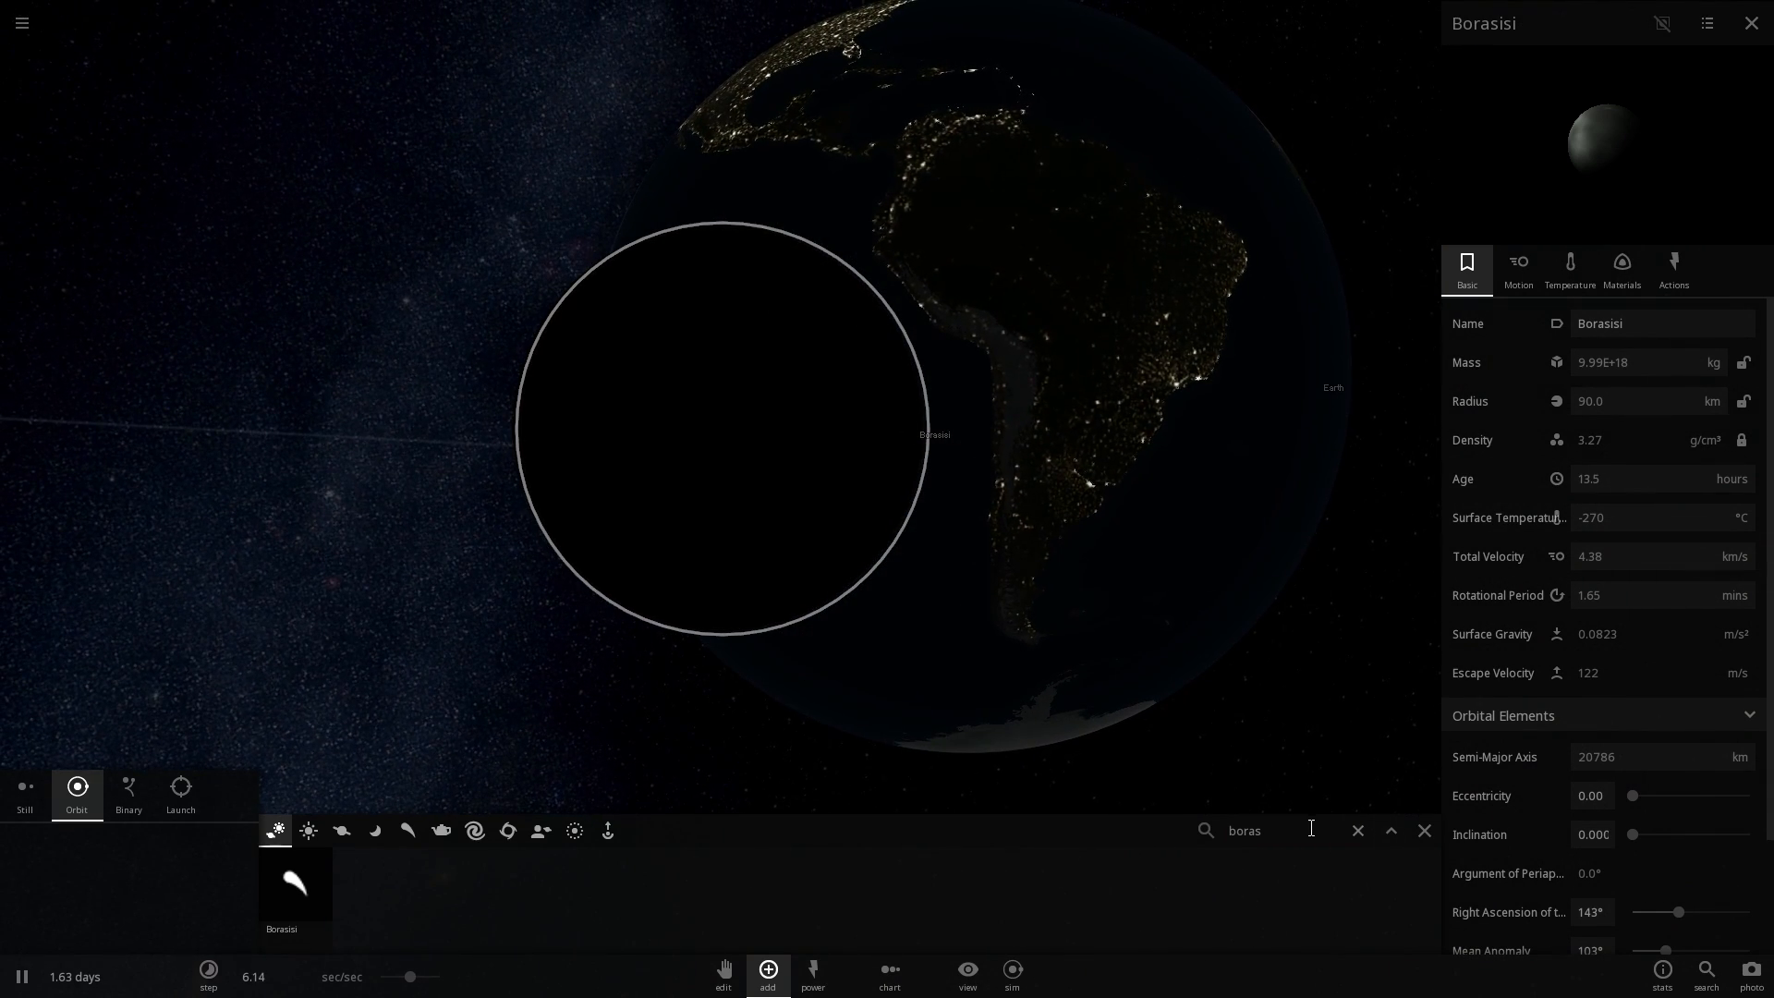
# Find 'pabu' in the Add panel and place Pabu into orbit around Earth.
pyautogui.write('pabu')
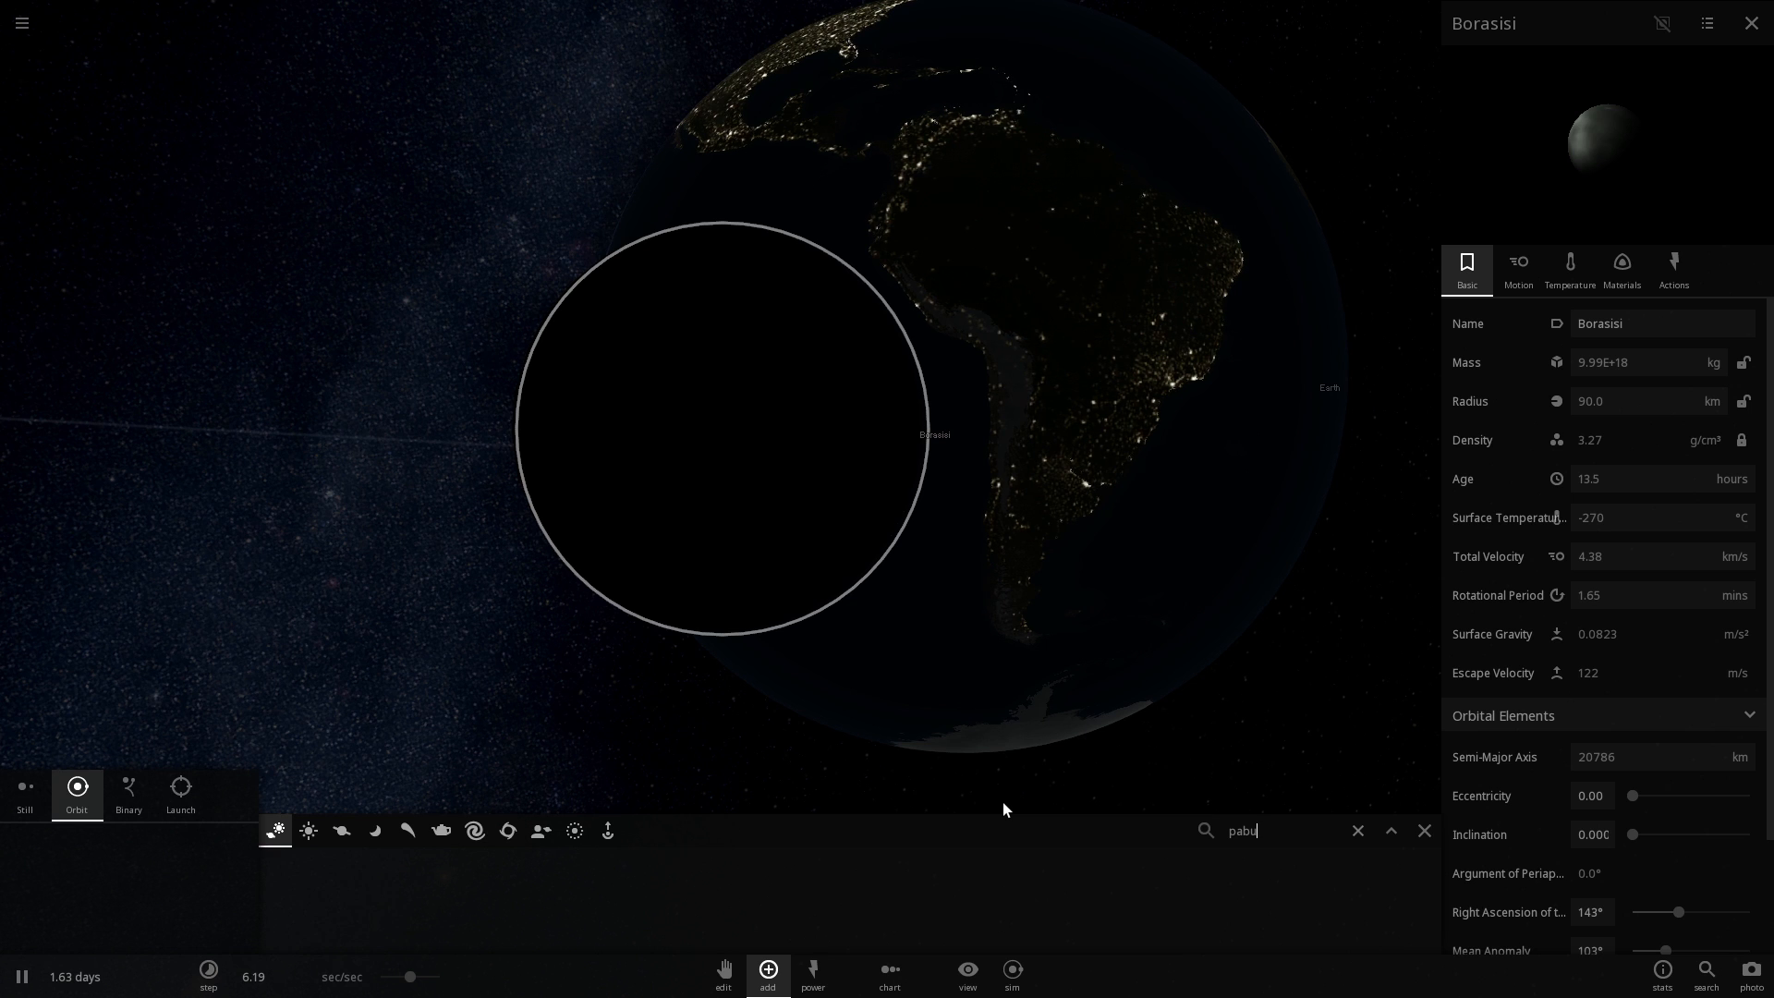
pyautogui.click(1356, 830)
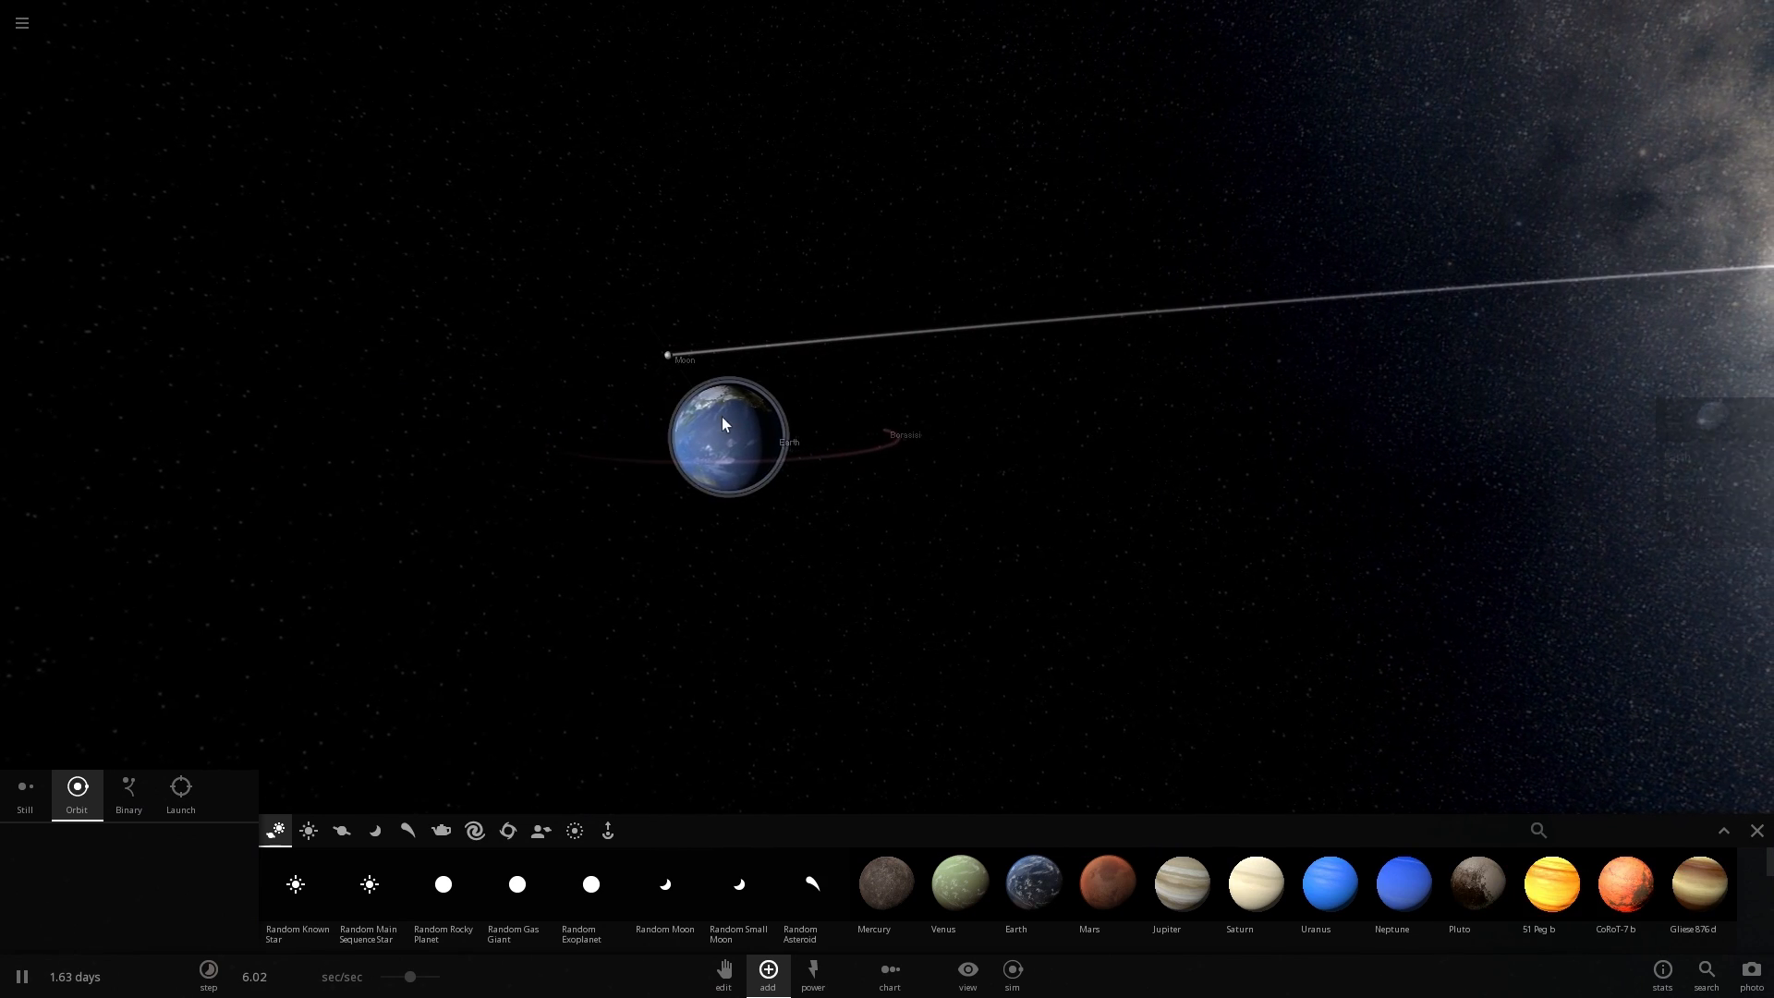
pyautogui.click(728, 437)
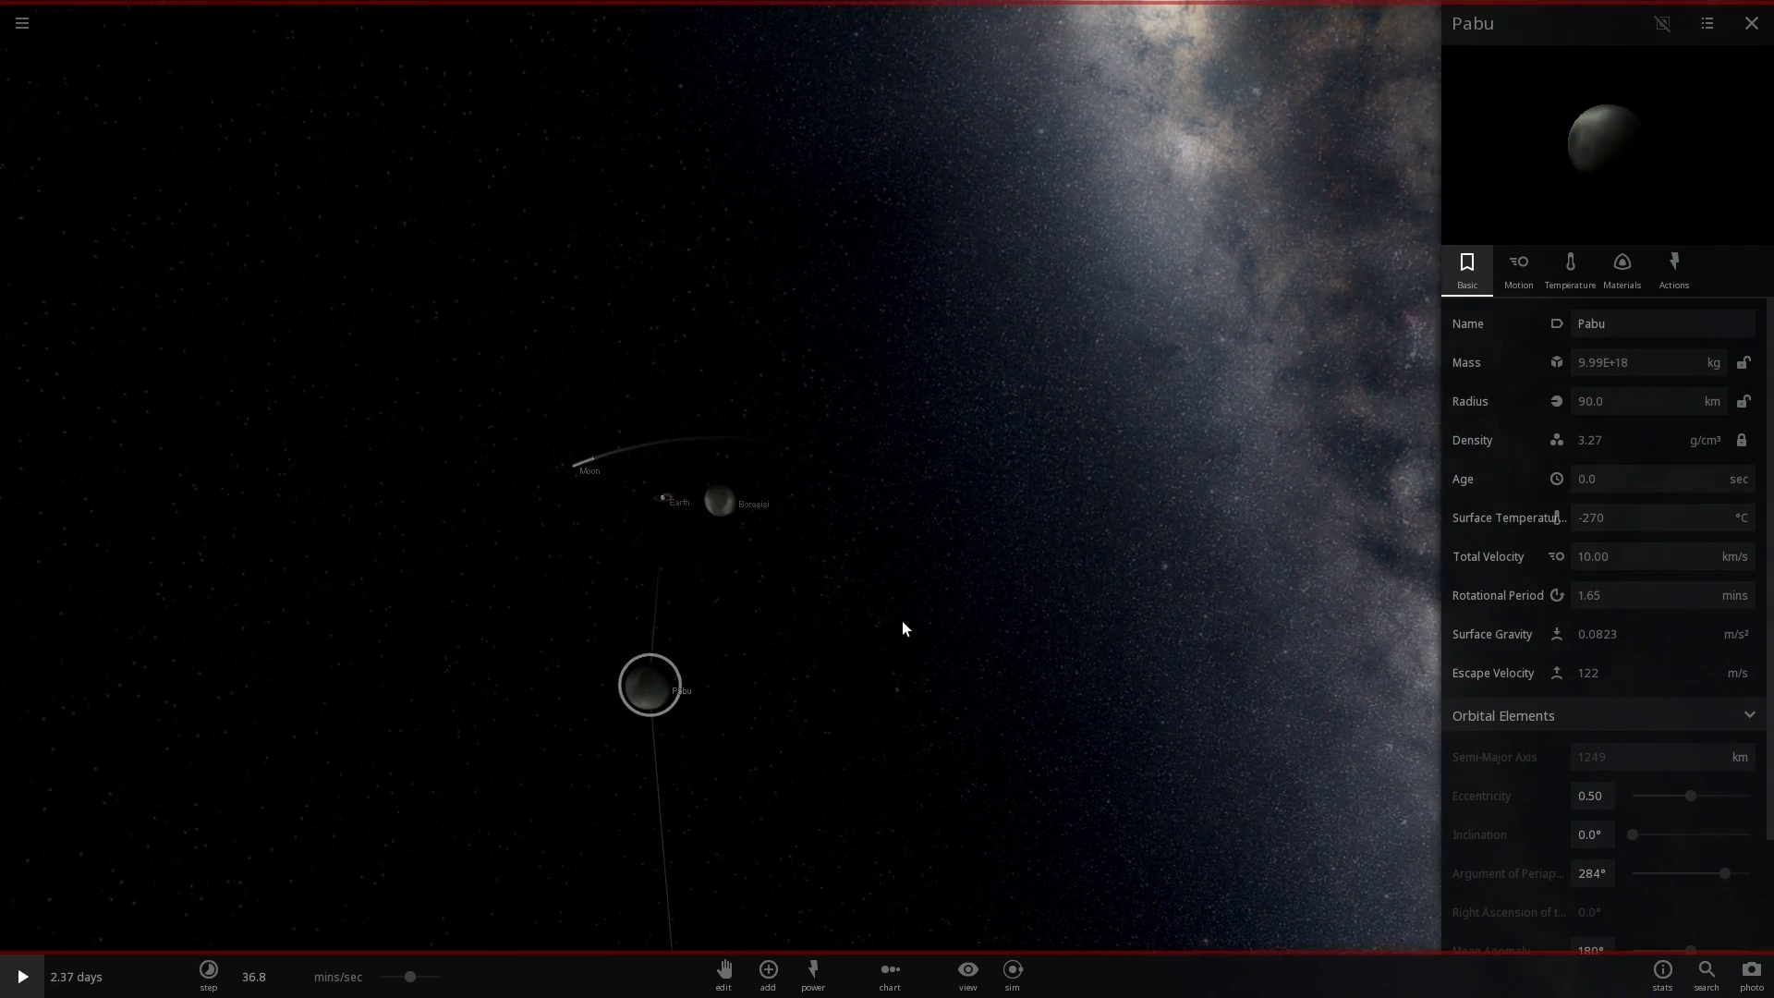
# Run the simulation, then slow it to watch both asteroids approach Earth.
pyautogui.click(21, 976)
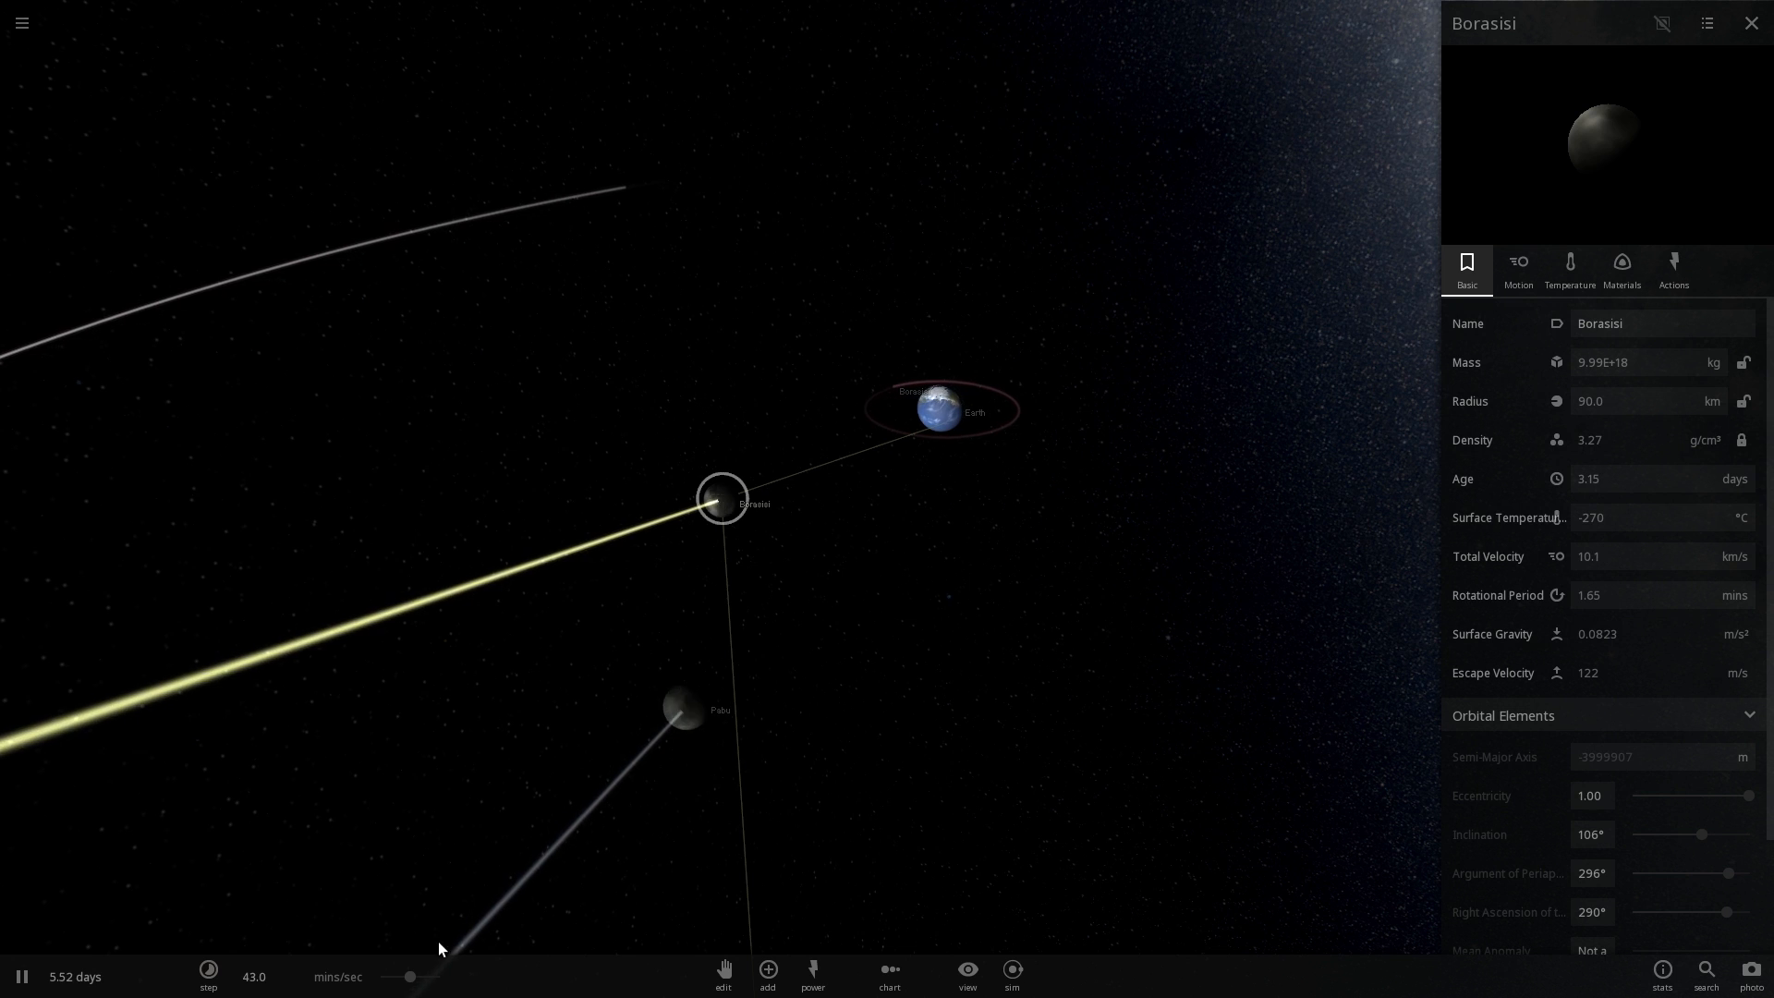
pyautogui.click(209, 974)
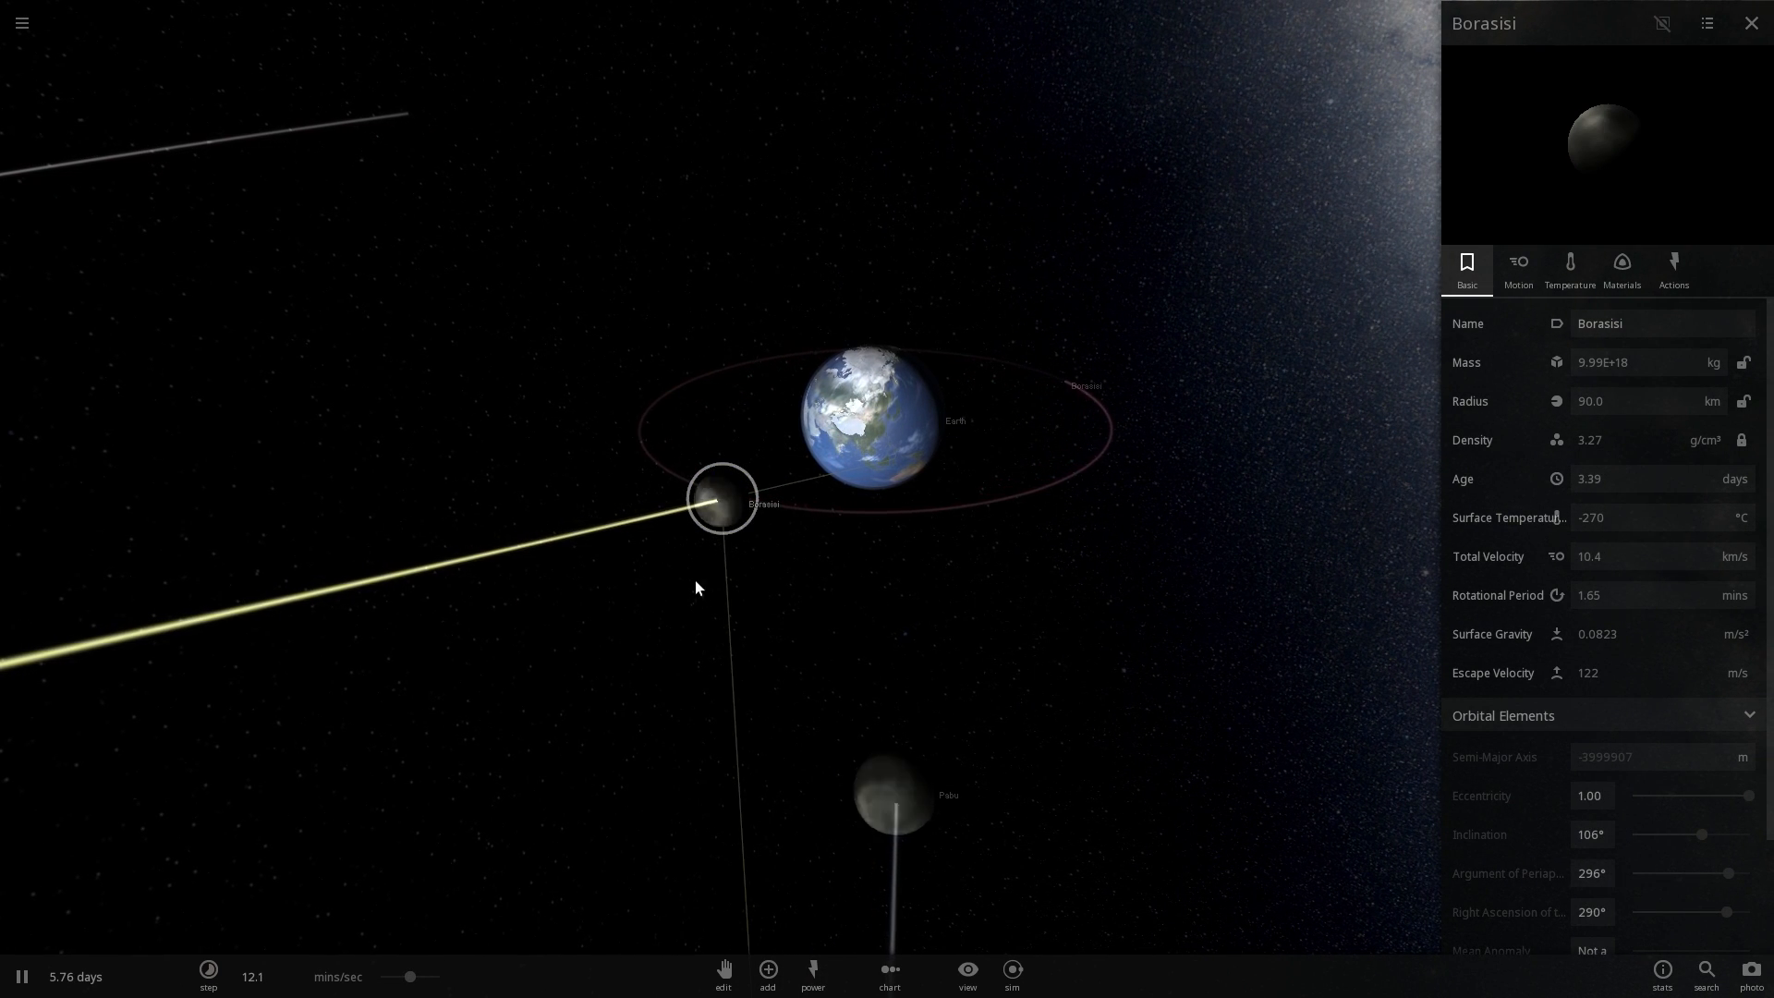
# Lower the time speed to watch the asteroid impact near India.
pyautogui.click(208, 976)
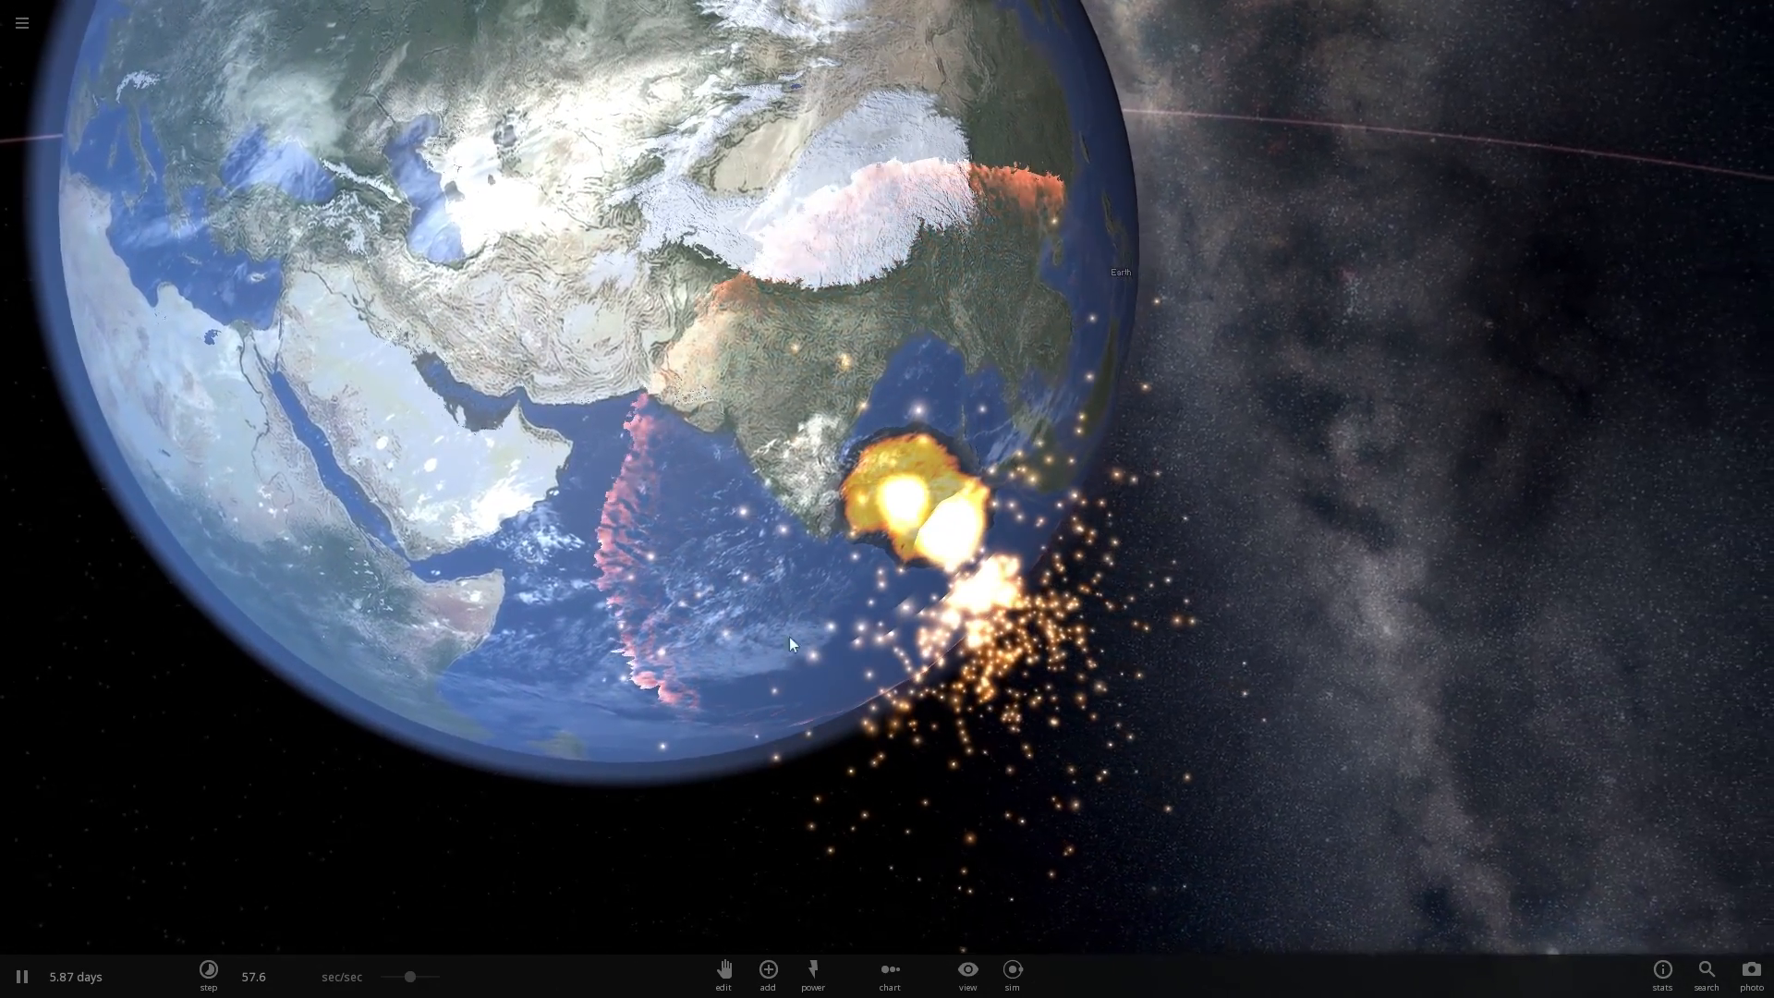
# Resume the simulation and orbit around Earth to view the burning impact sites.
pyautogui.click(209, 975)
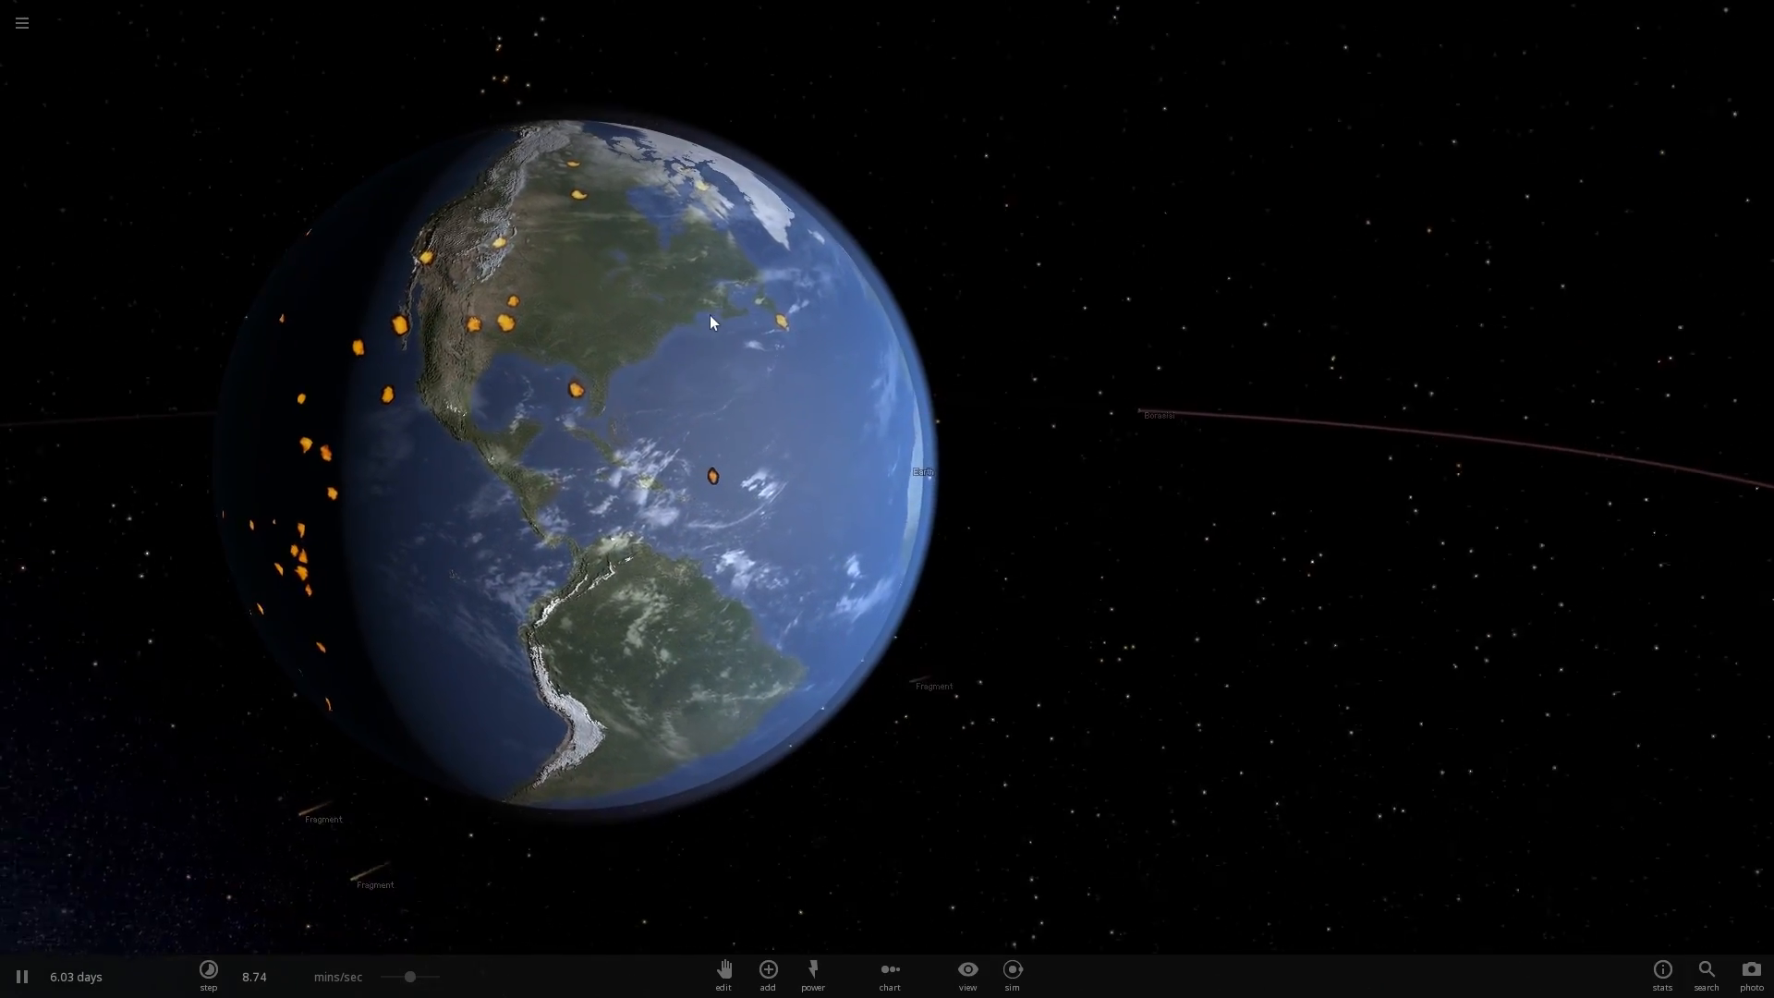
pyautogui.moveTo(714, 321); pyautogui.dragTo(399, 300)
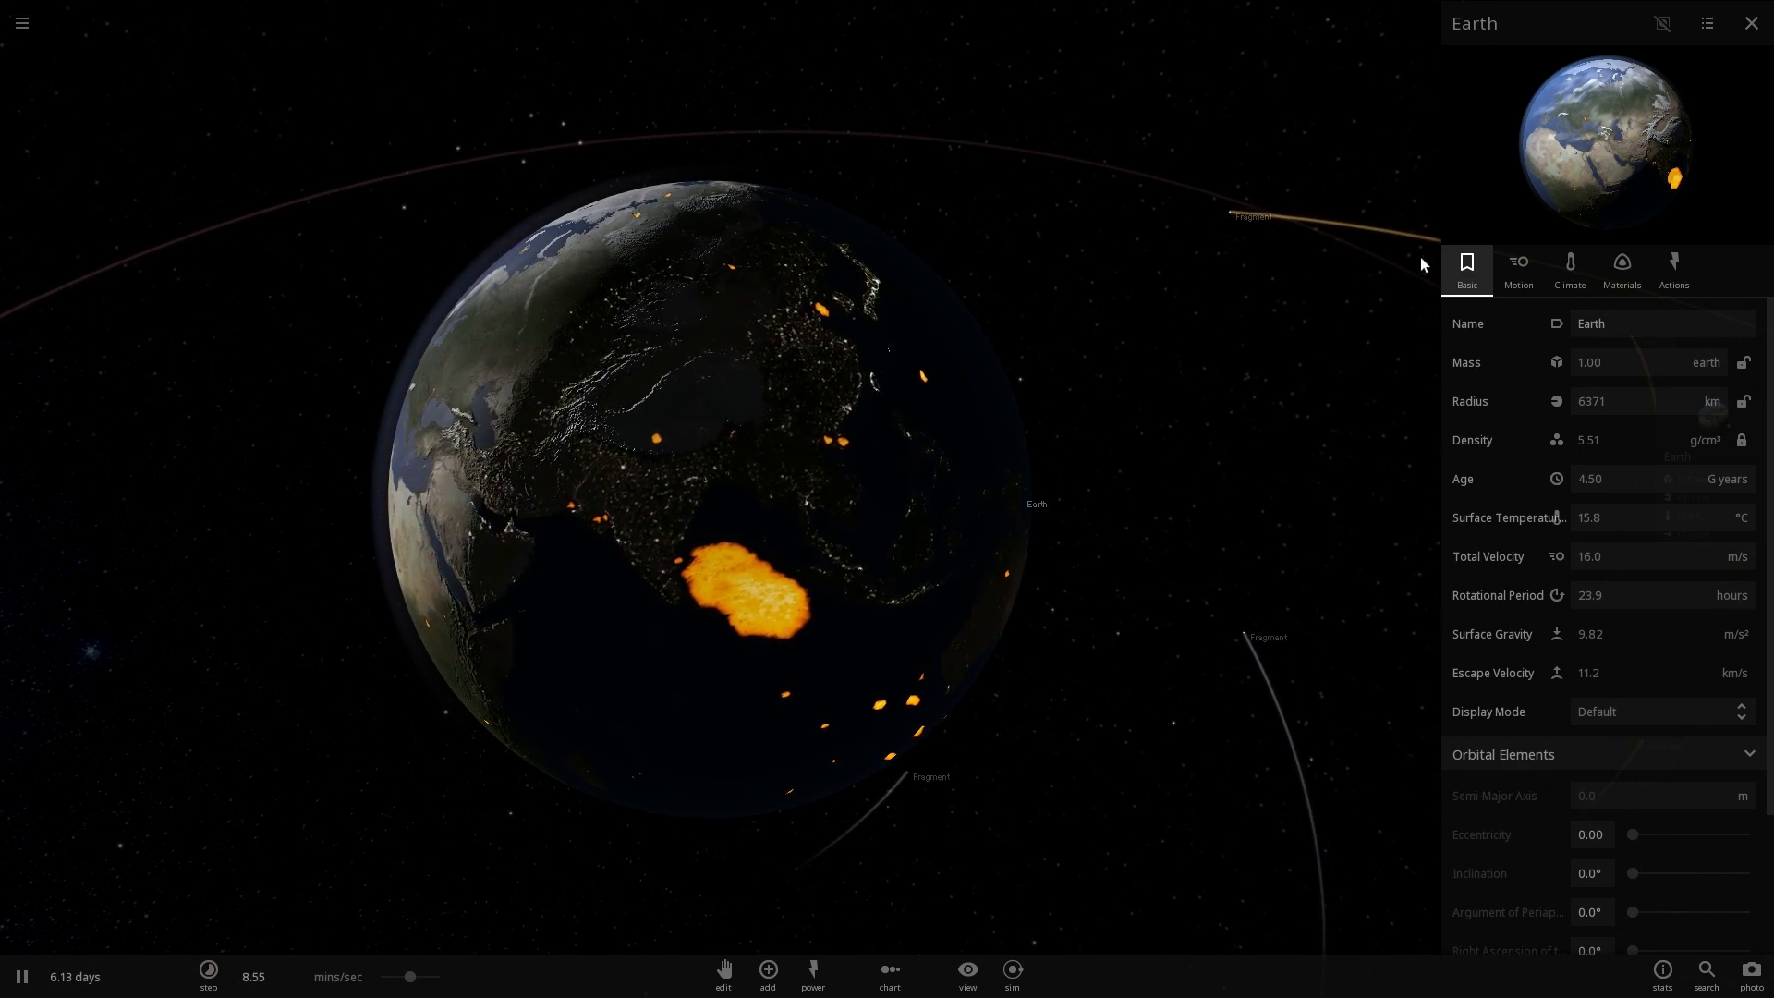
# Show Earth's Climate details and let about 13 days run as craters cool, zooming out.
pyautogui.click(1569, 268)
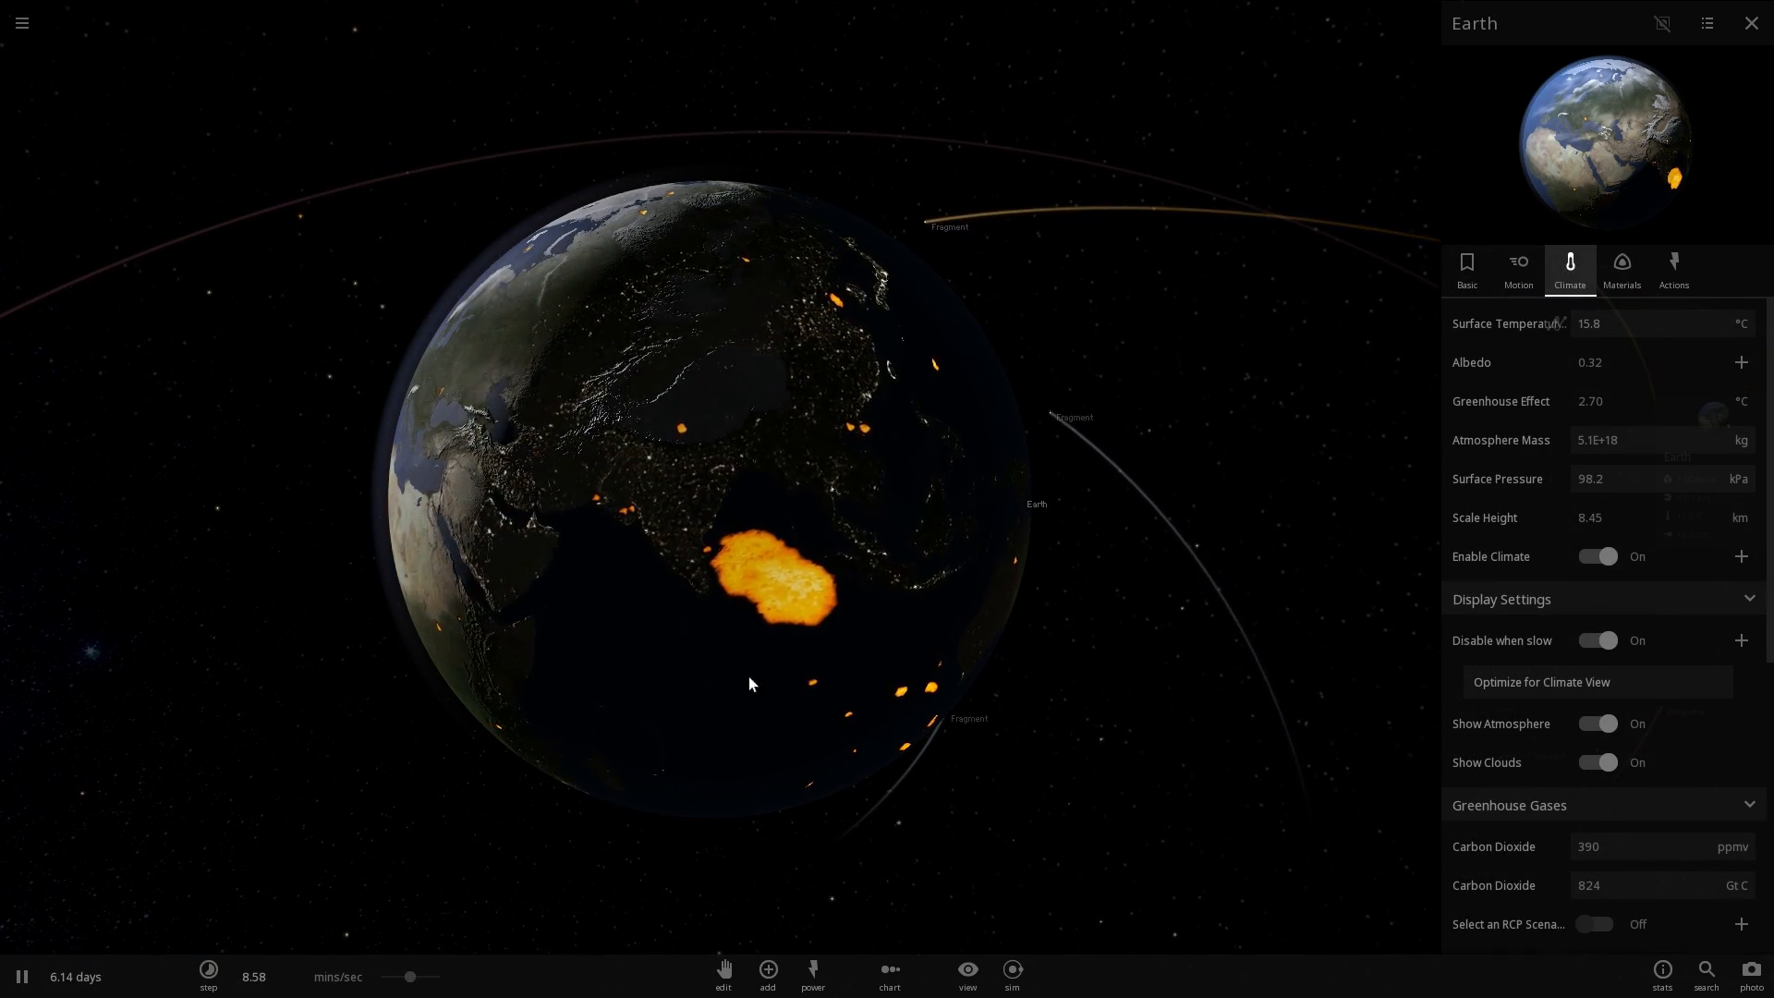
pyautogui.click(209, 974)
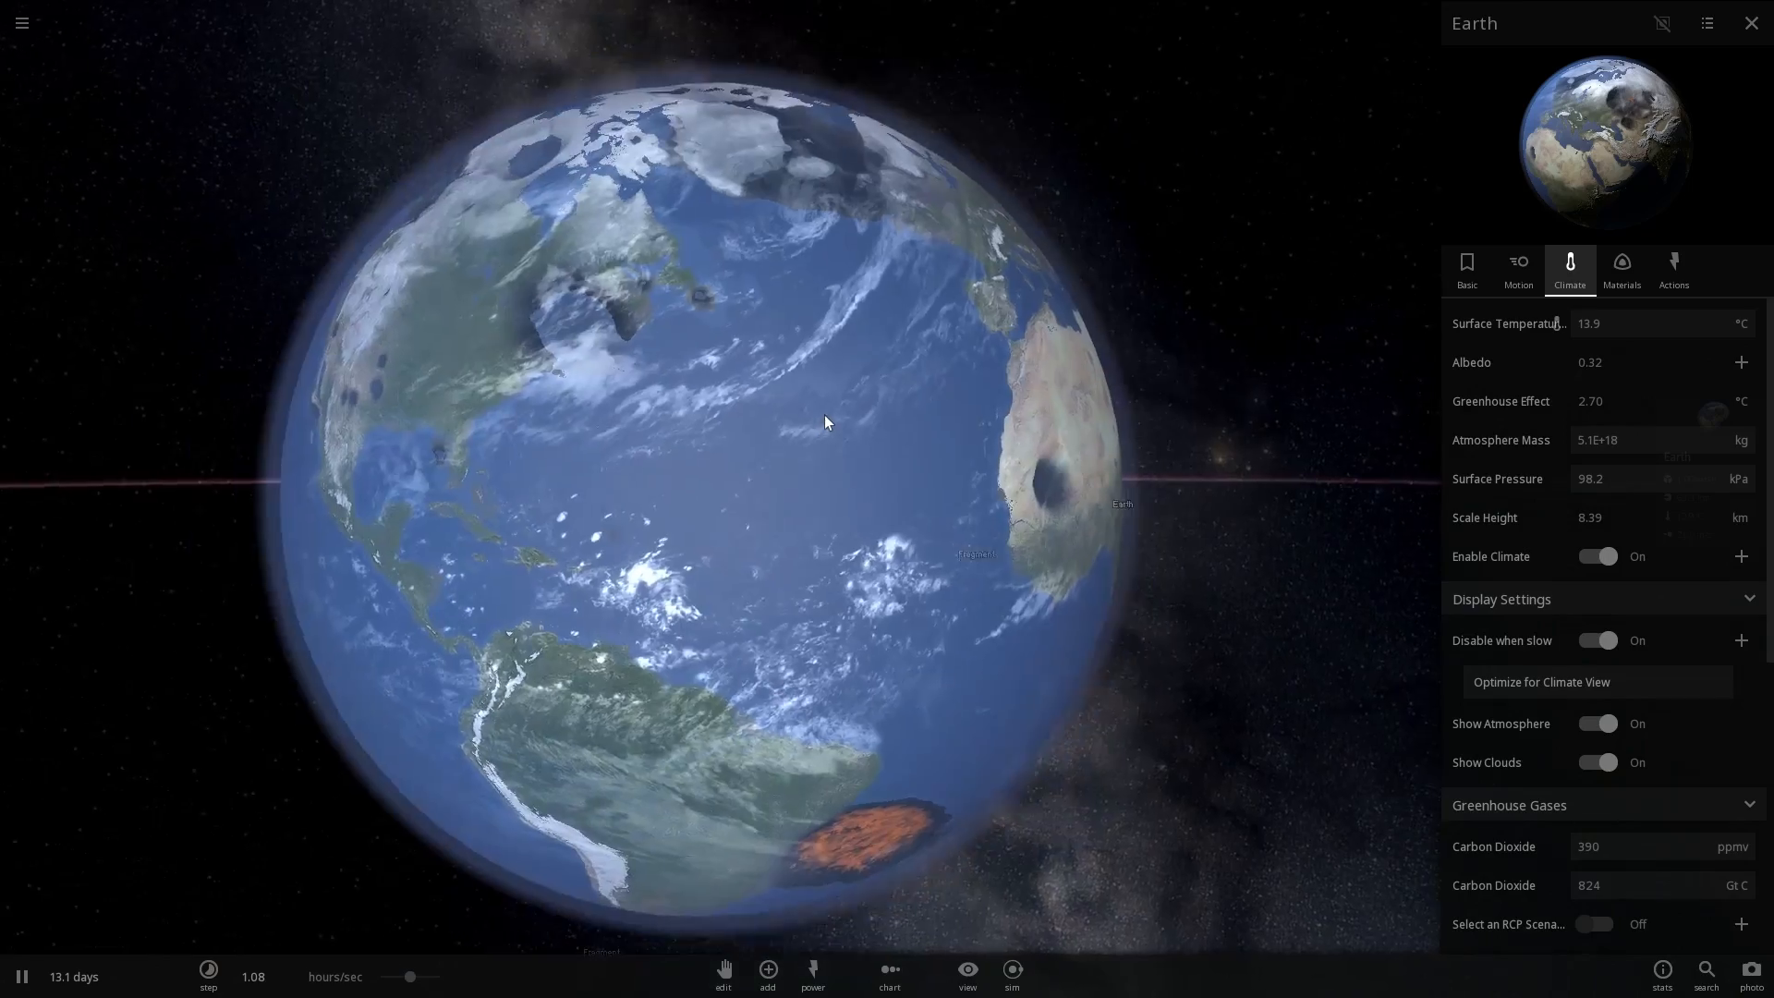
pyautogui.scroll(-3)
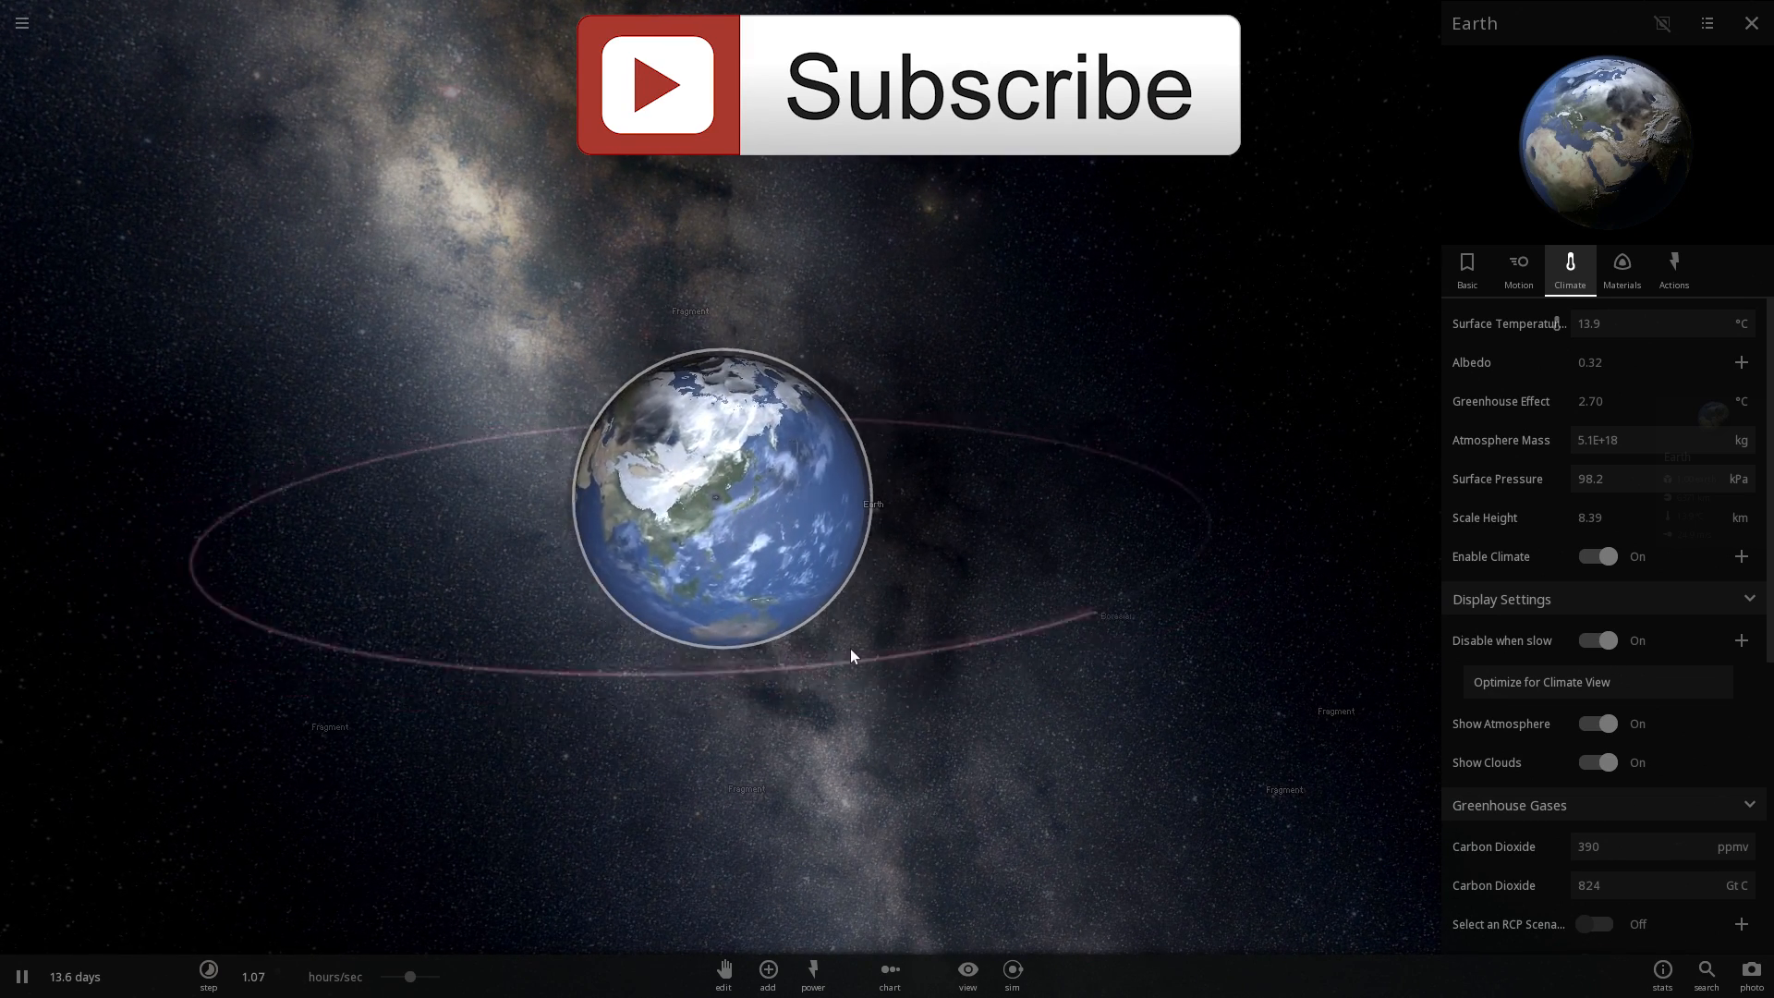
# Search the add catalogue for 'bora' and aim a 10 km/s launch at North America.
pyautogui.click(766, 970)
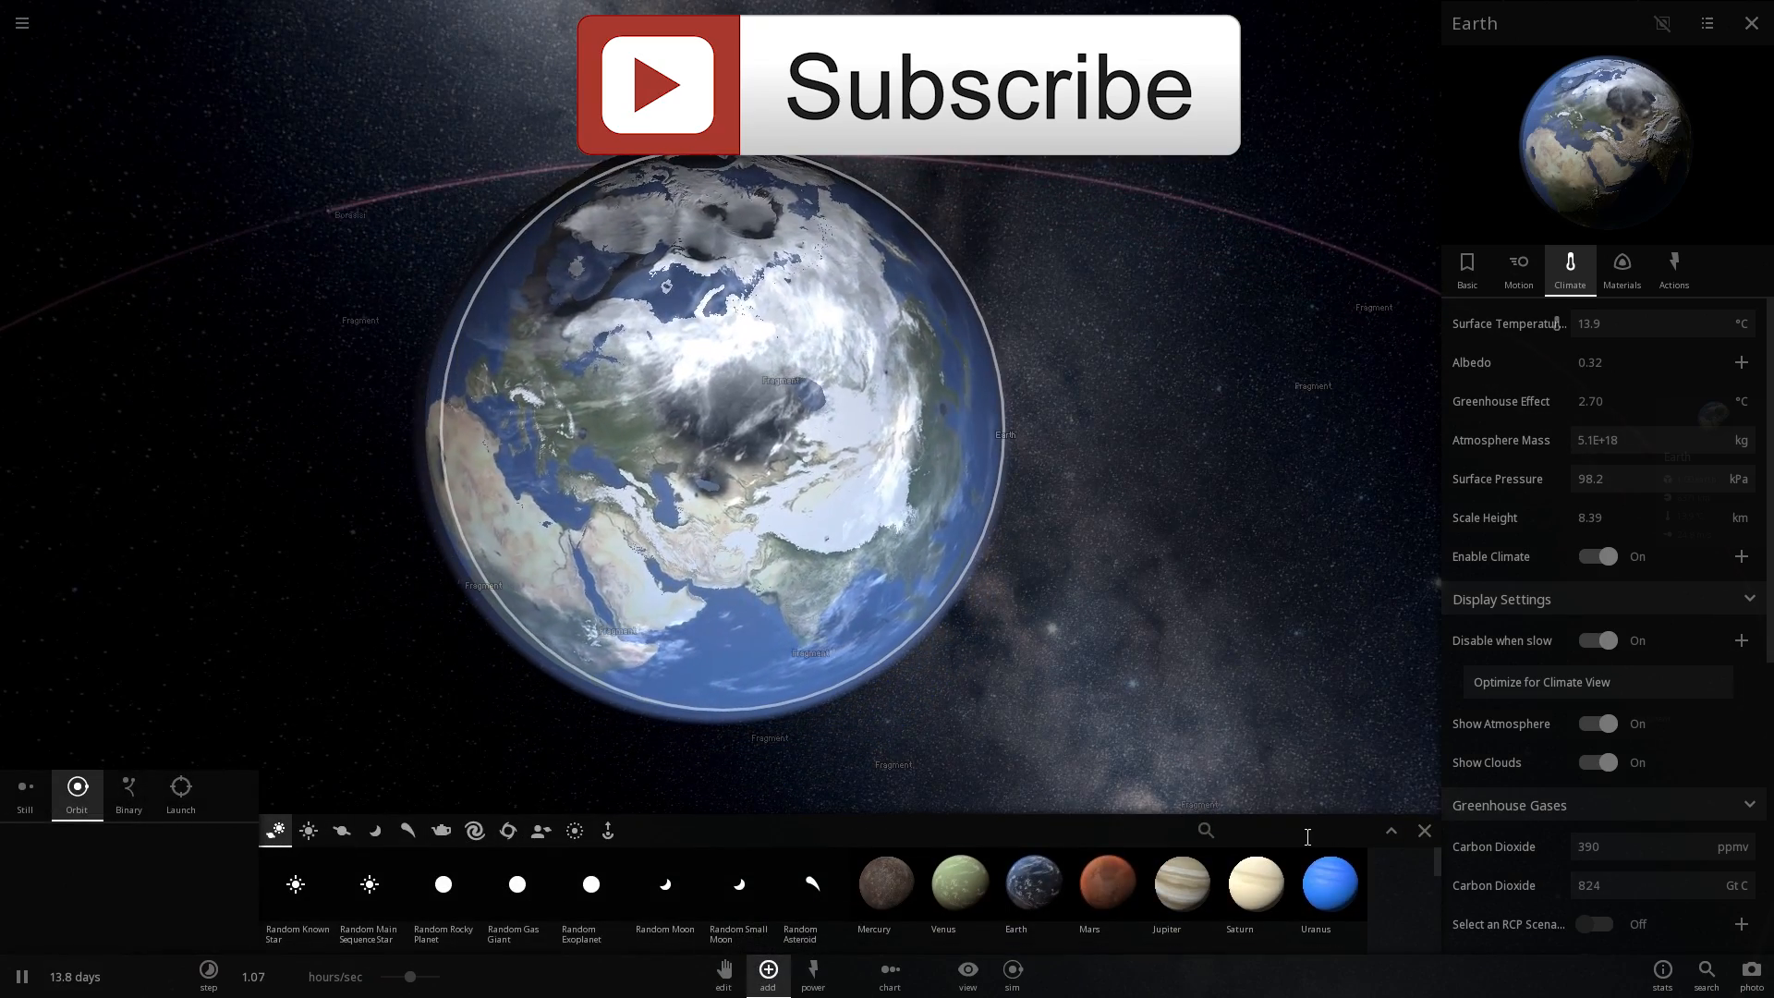
pyautogui.write('b')
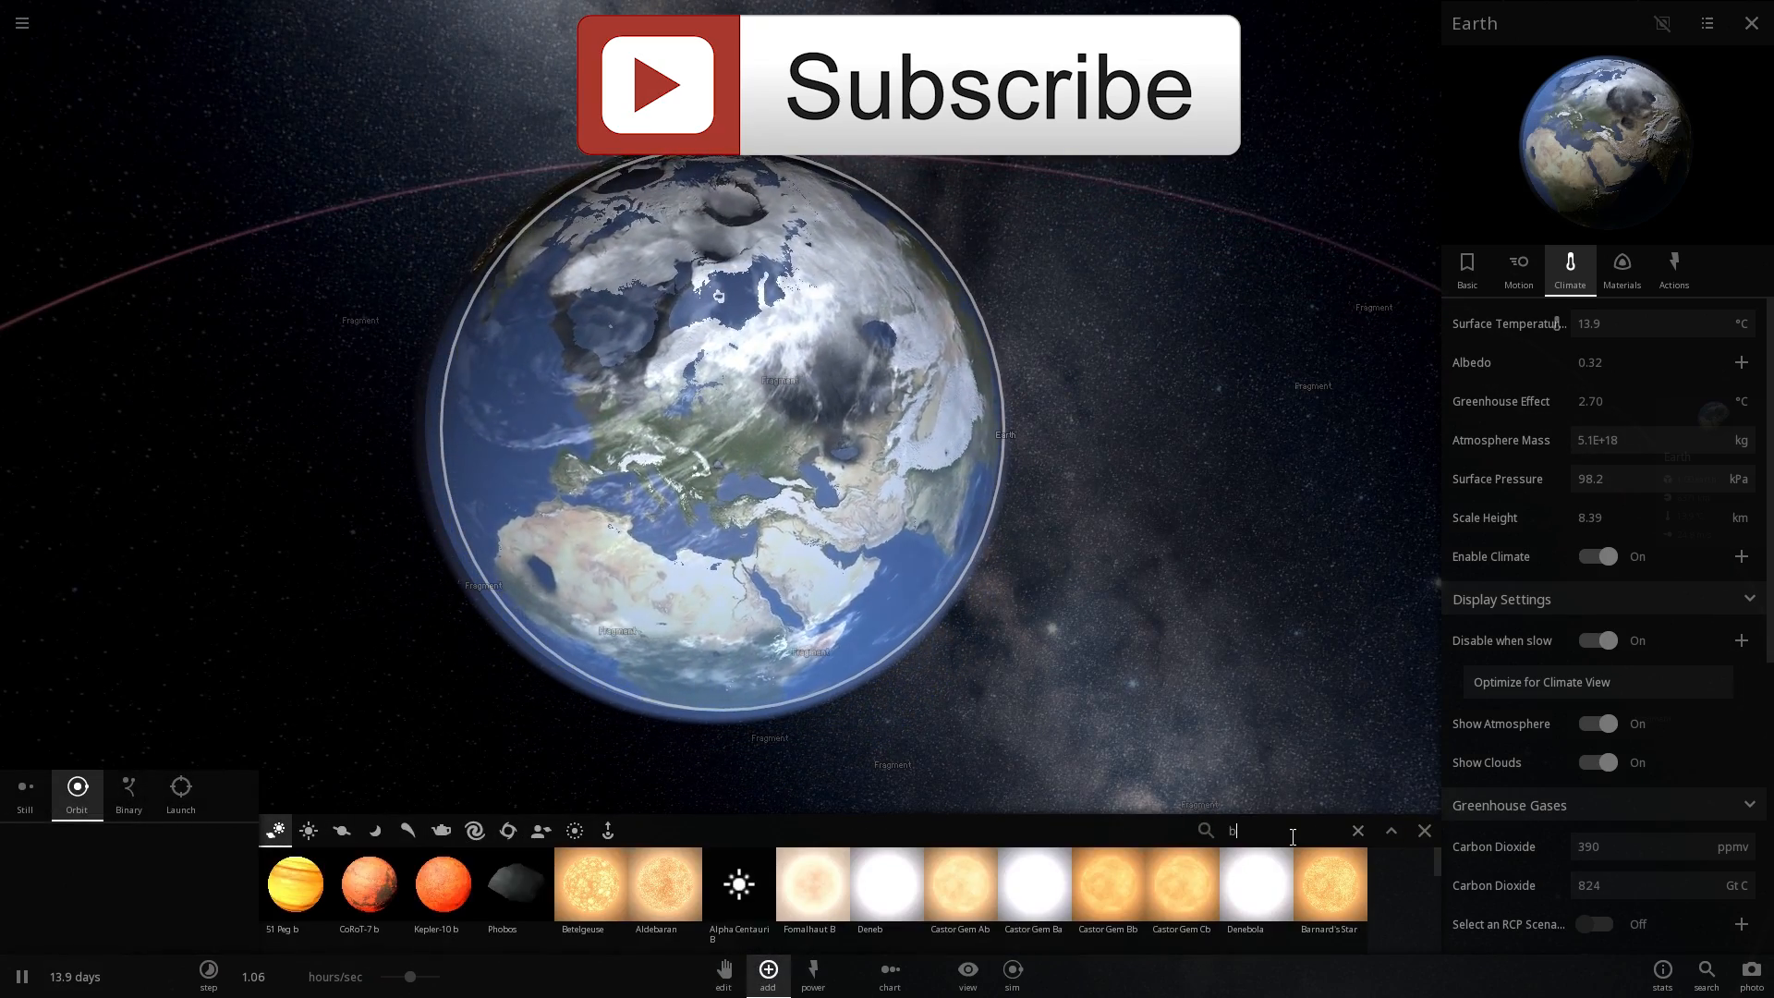
pyautogui.write('ora')
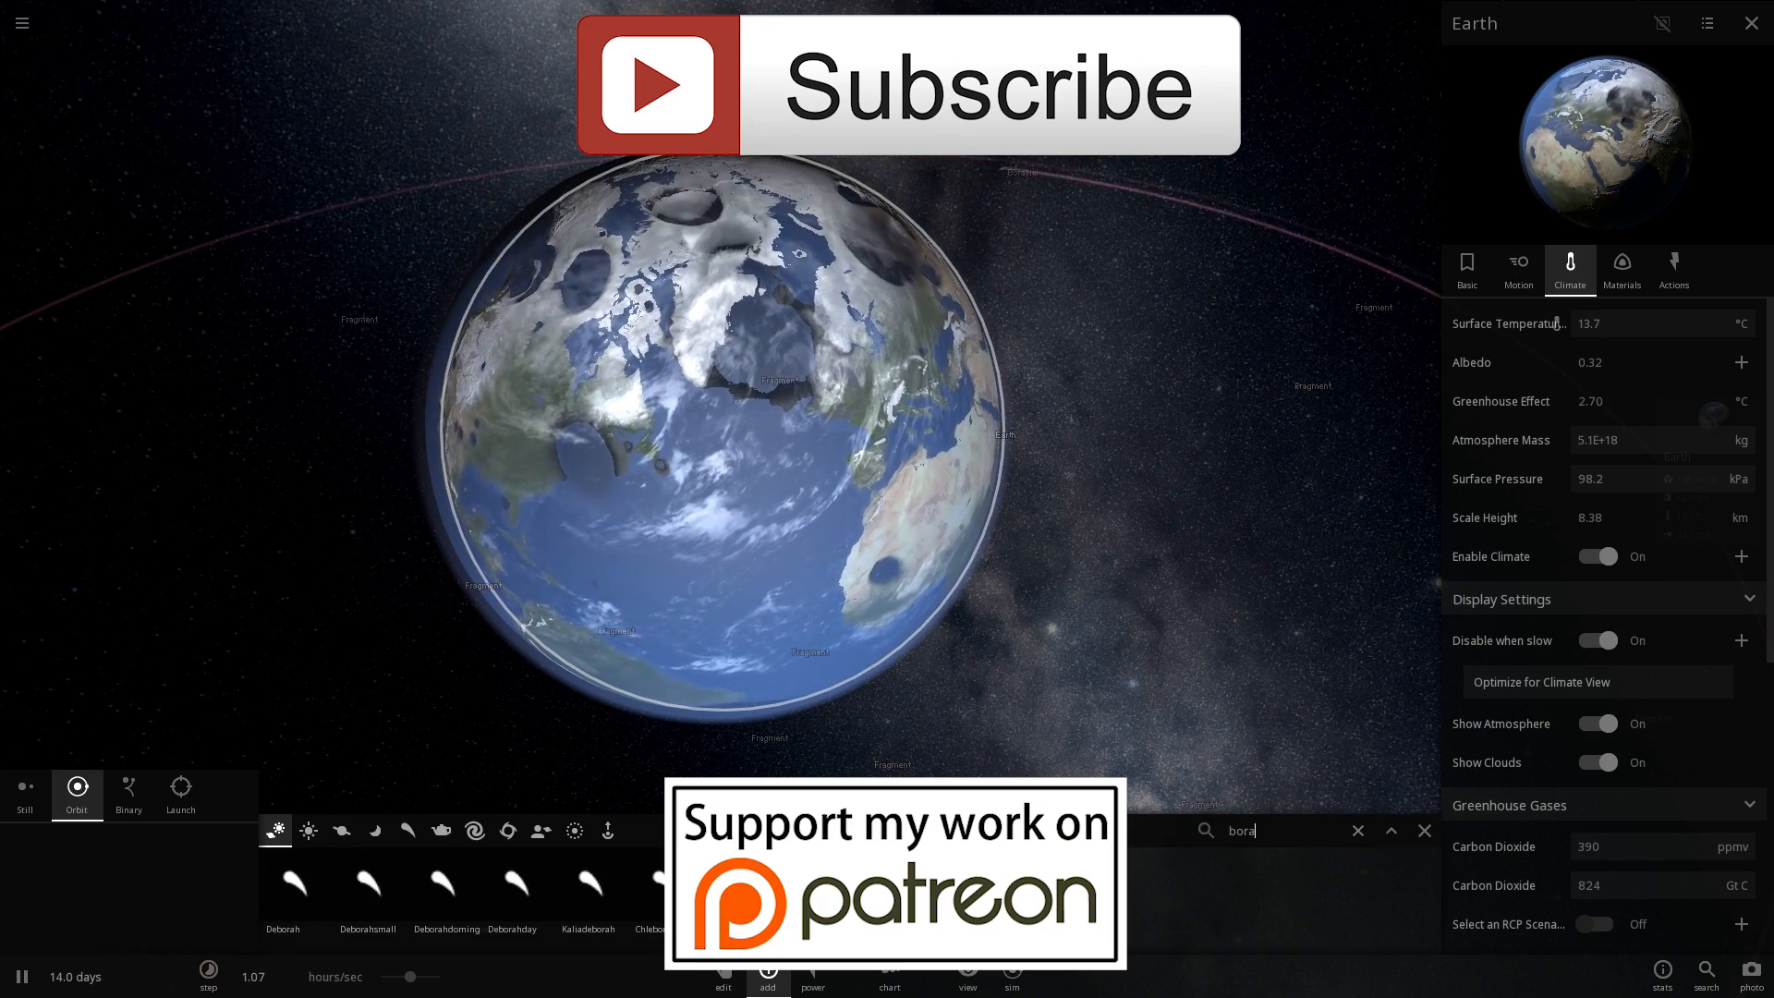
pyautogui.click(180, 795)
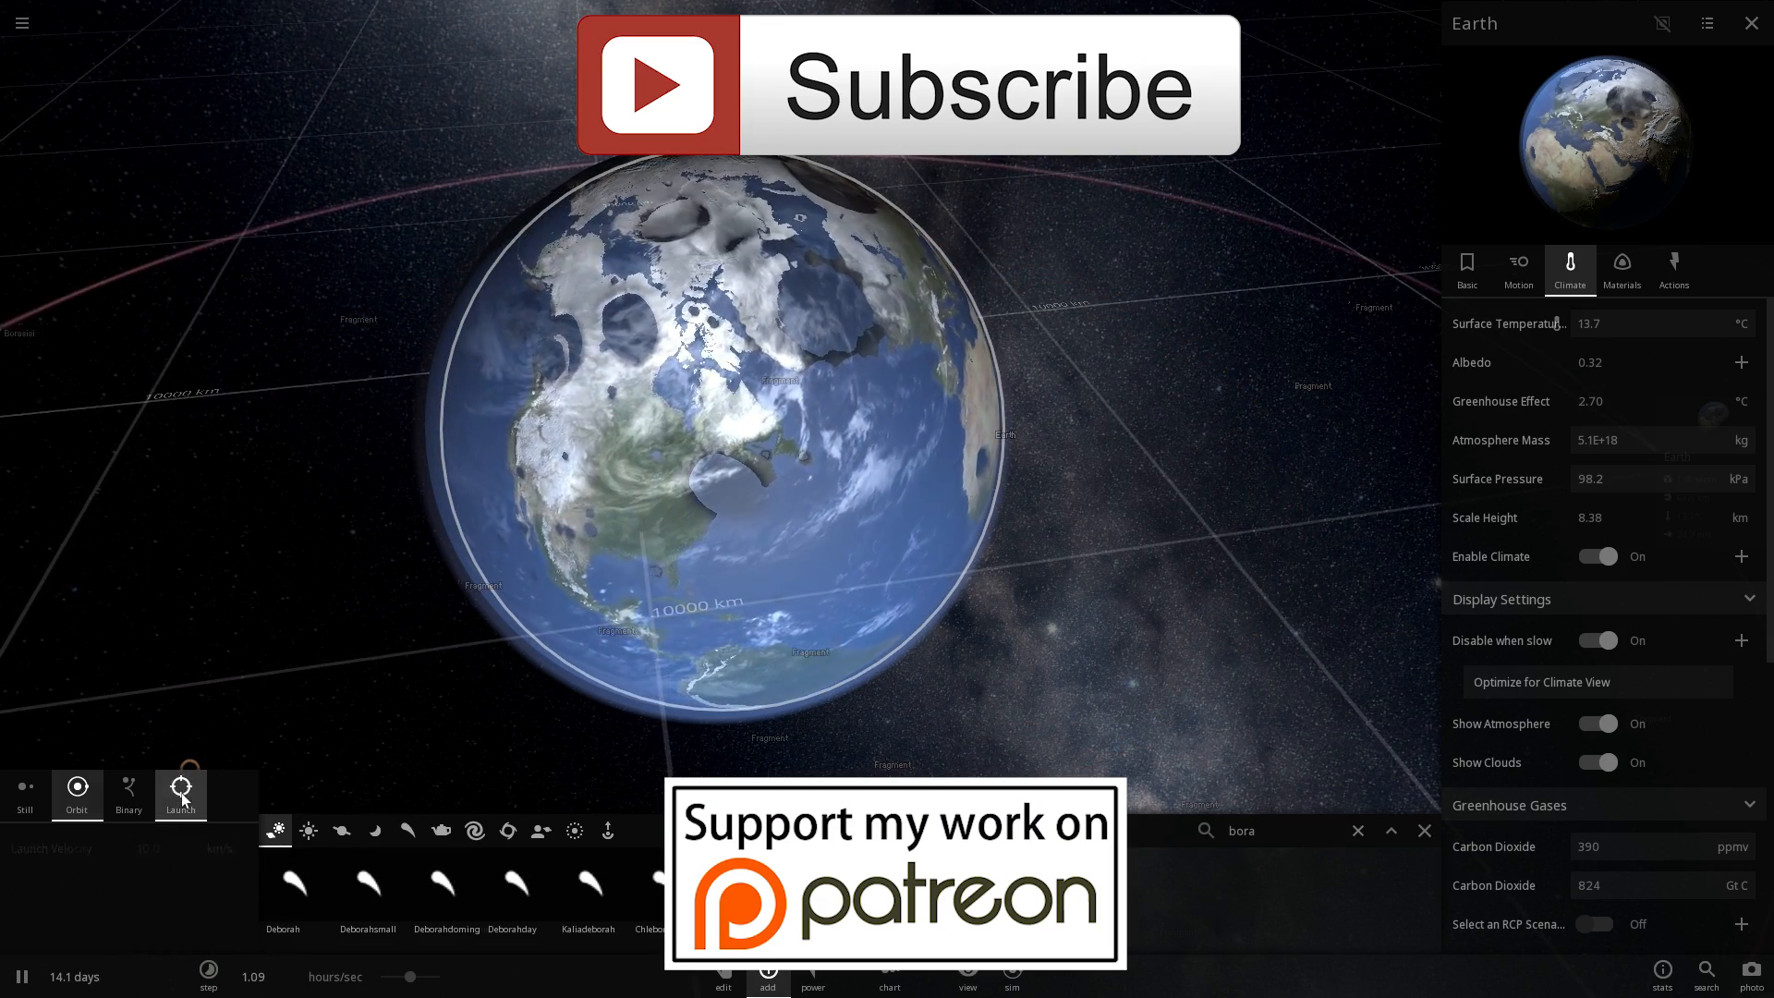
pyautogui.click(179, 794)
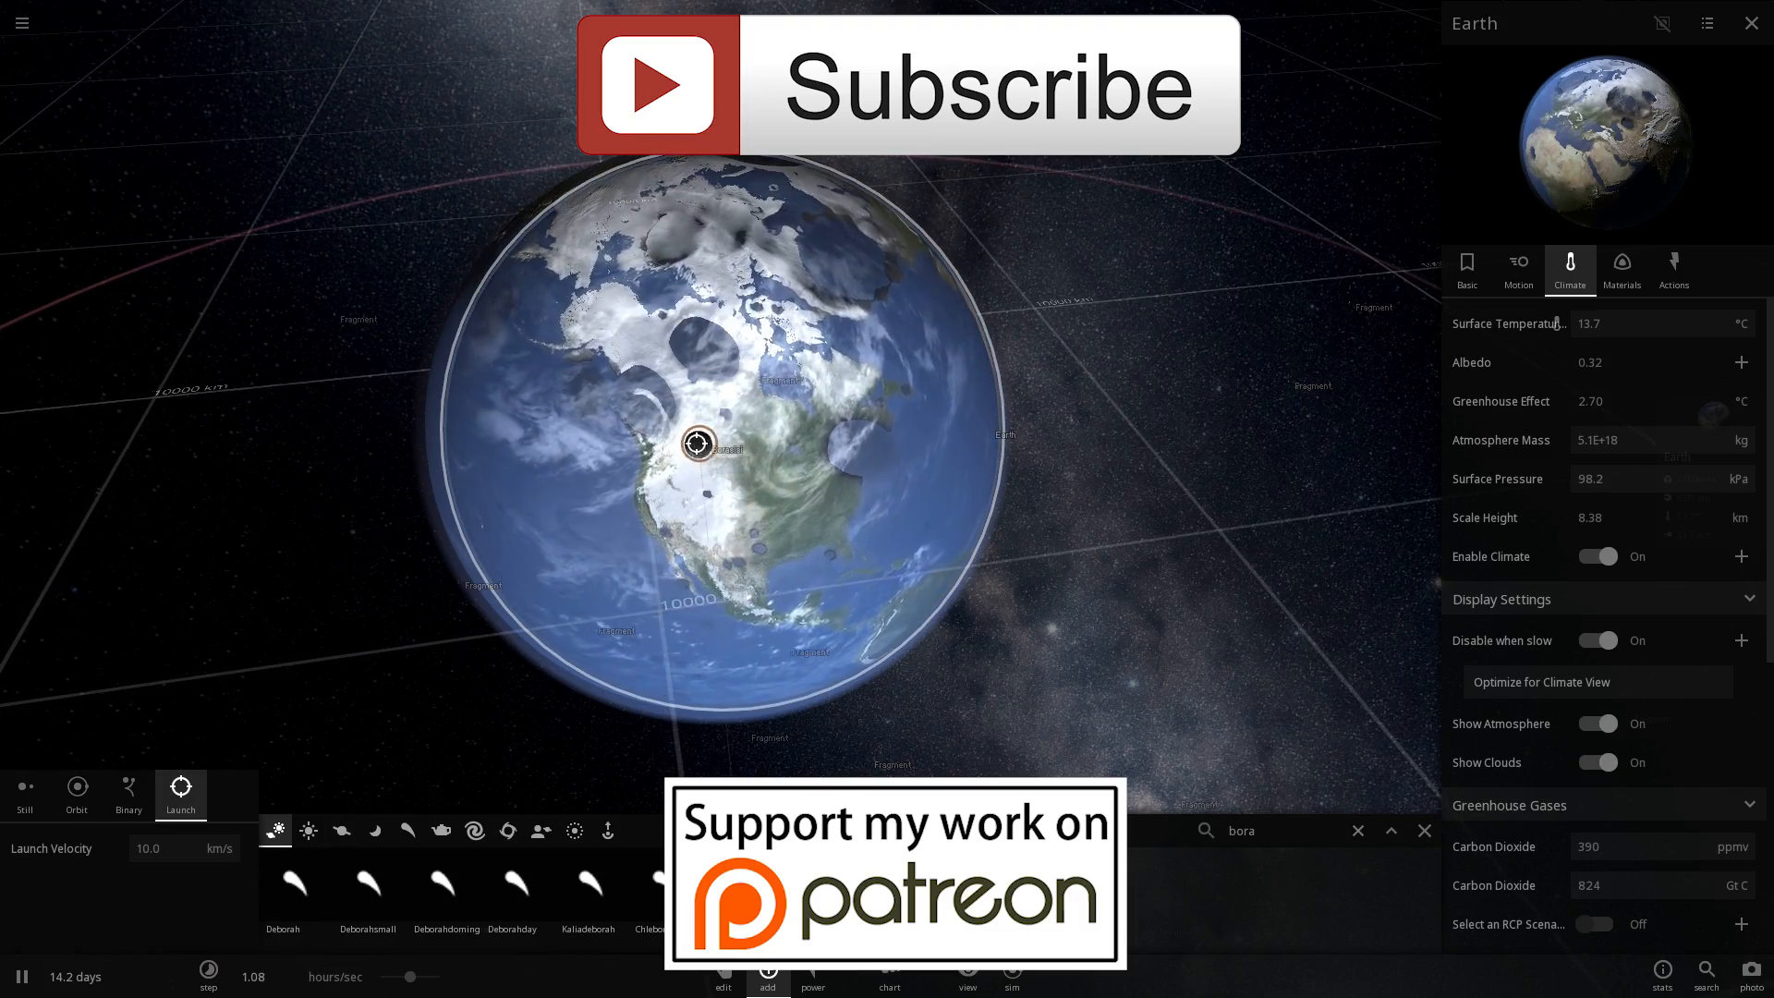